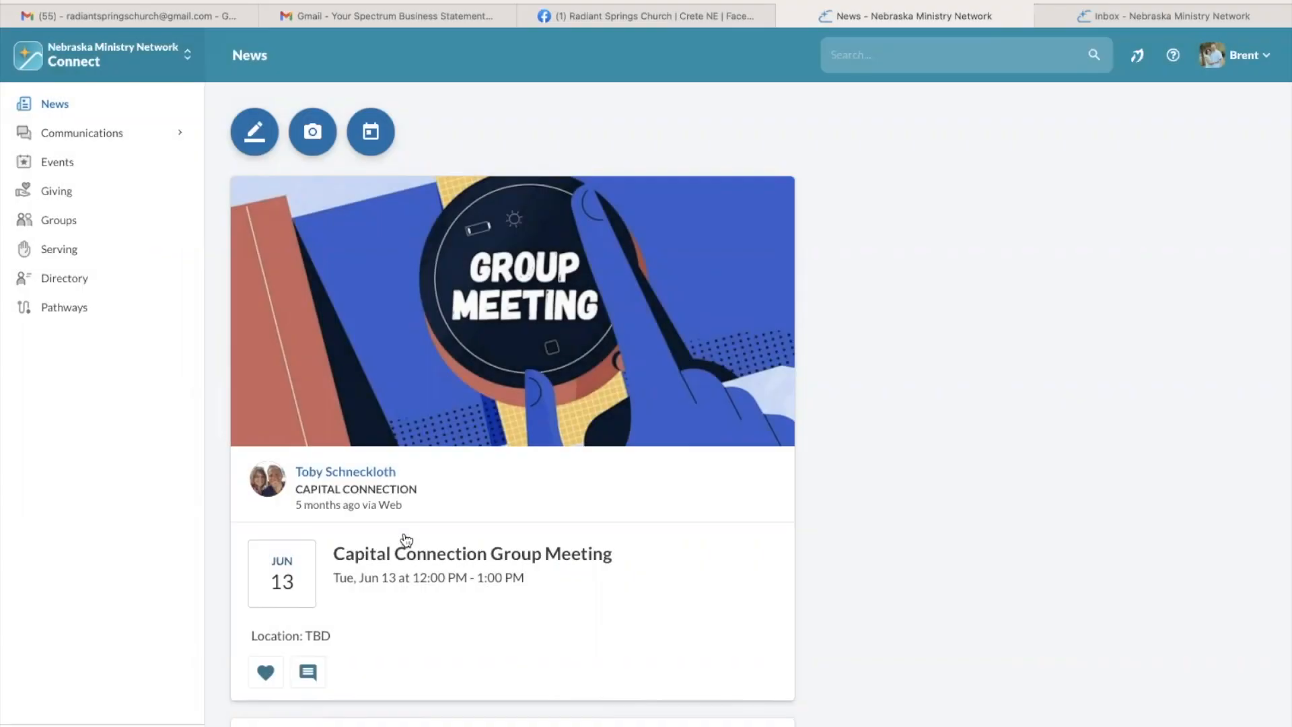
mouse_move(696, 298)
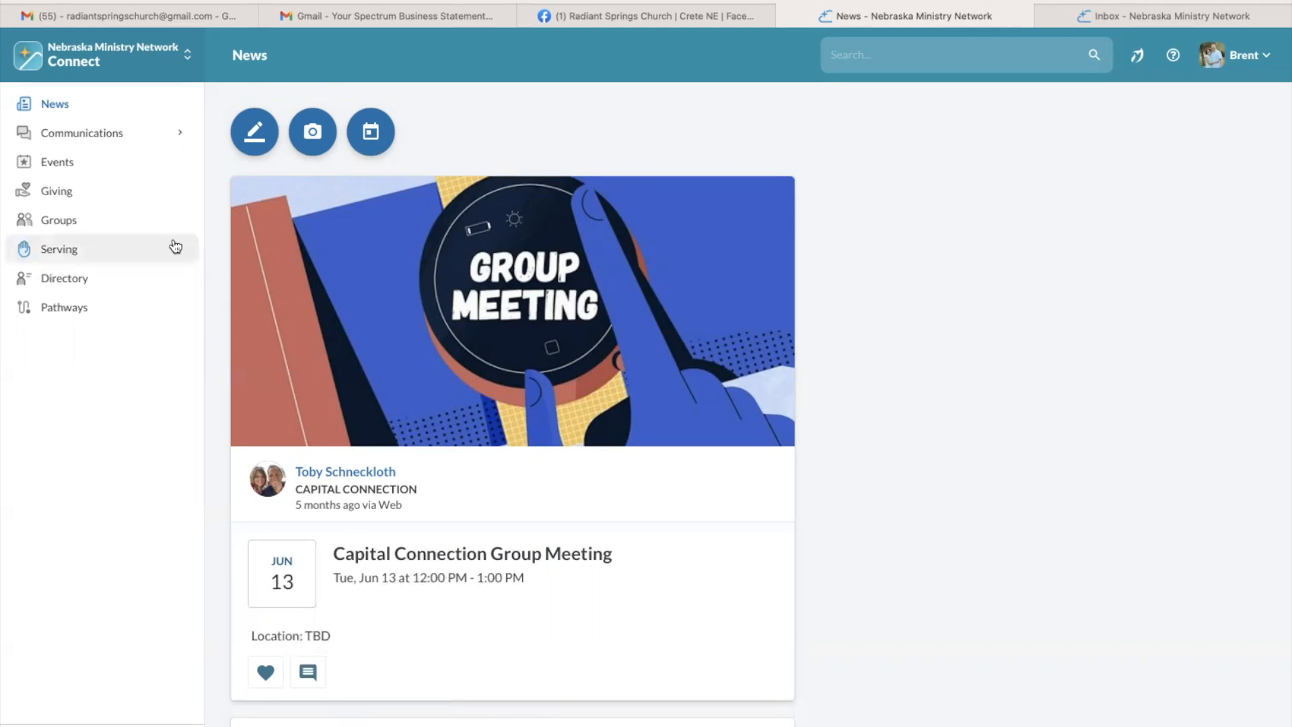
mouse_move(125, 209)
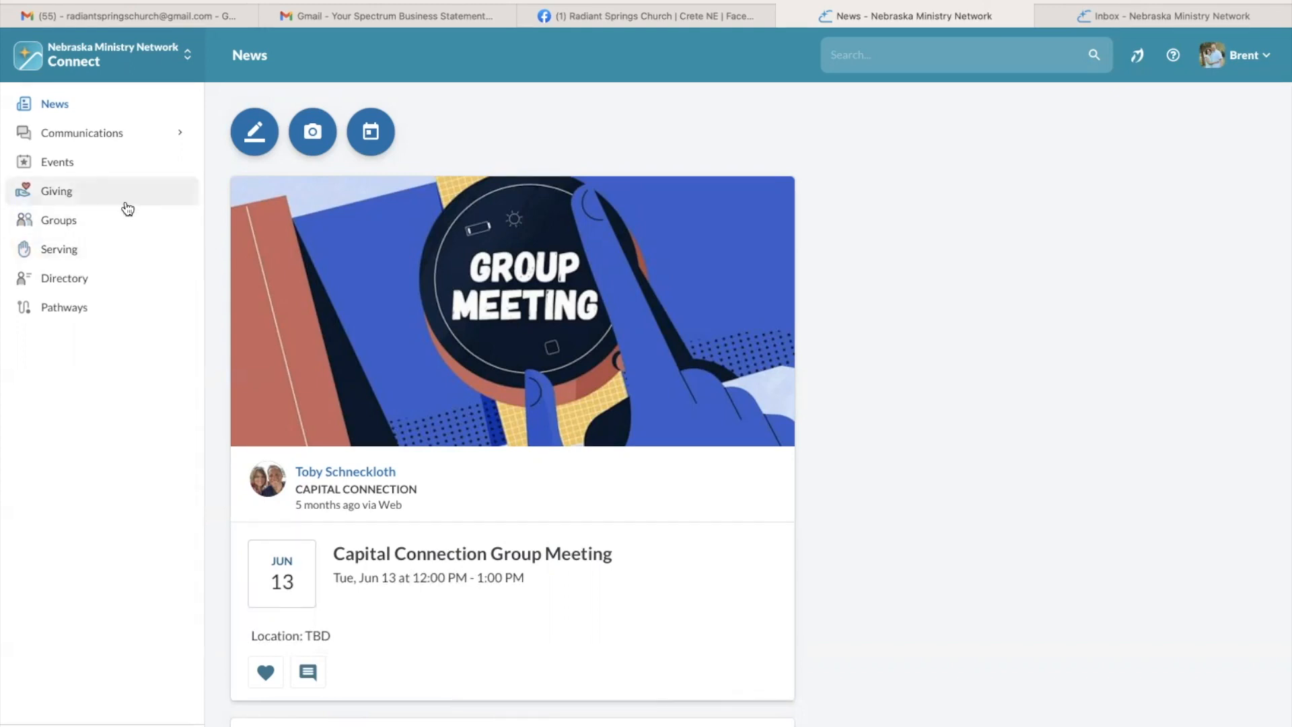
mouse_move(765, 305)
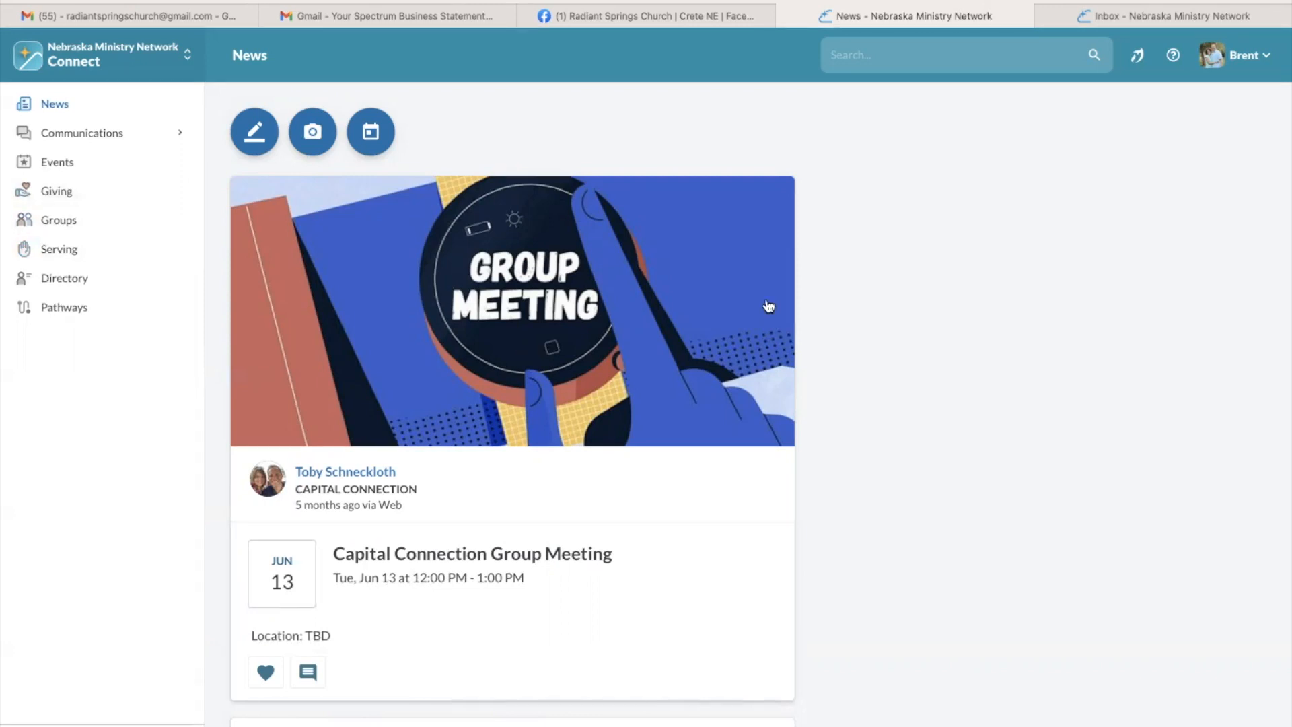
mouse_move(1273, 246)
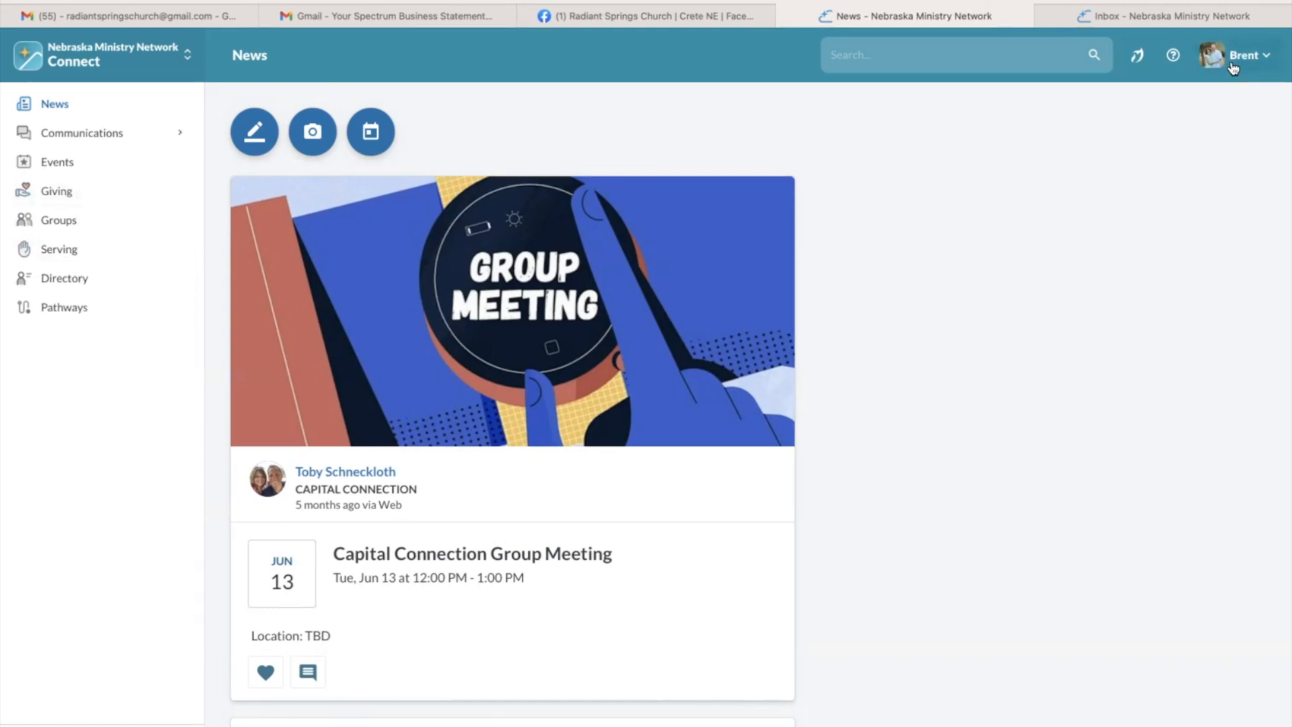
mouse_move(103, 39)
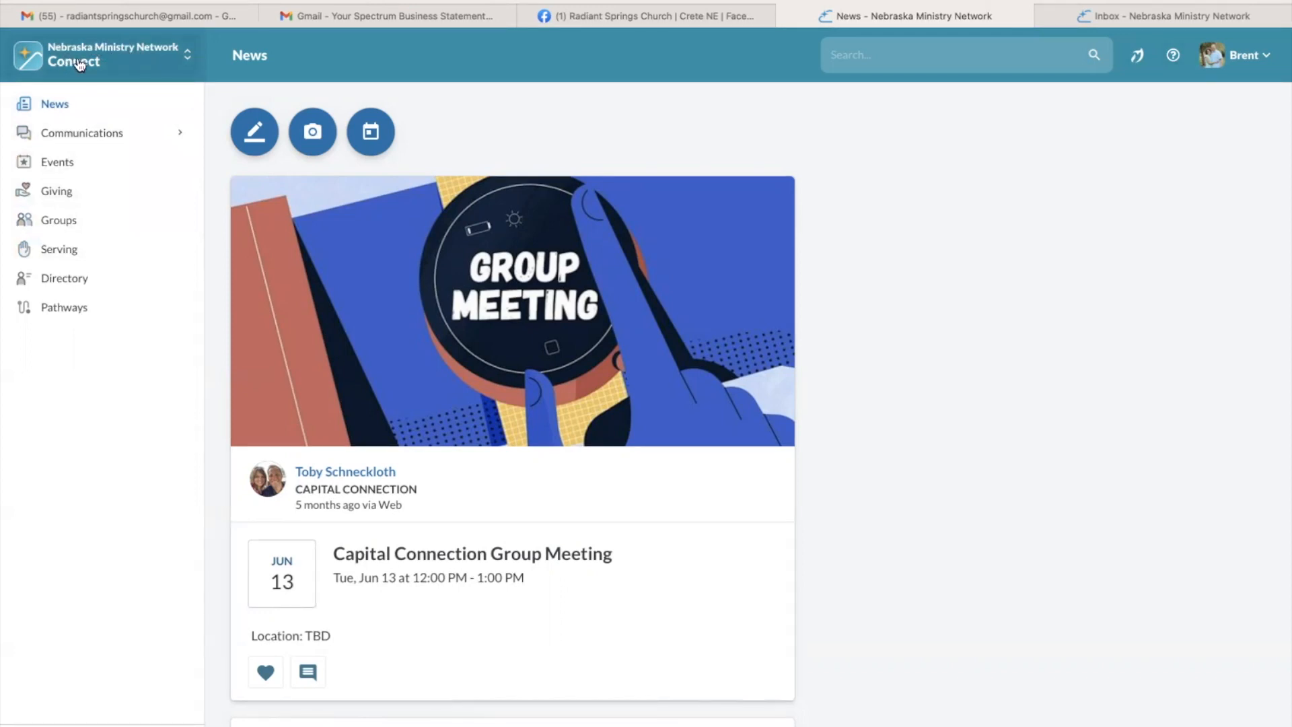
mouse_move(82, 134)
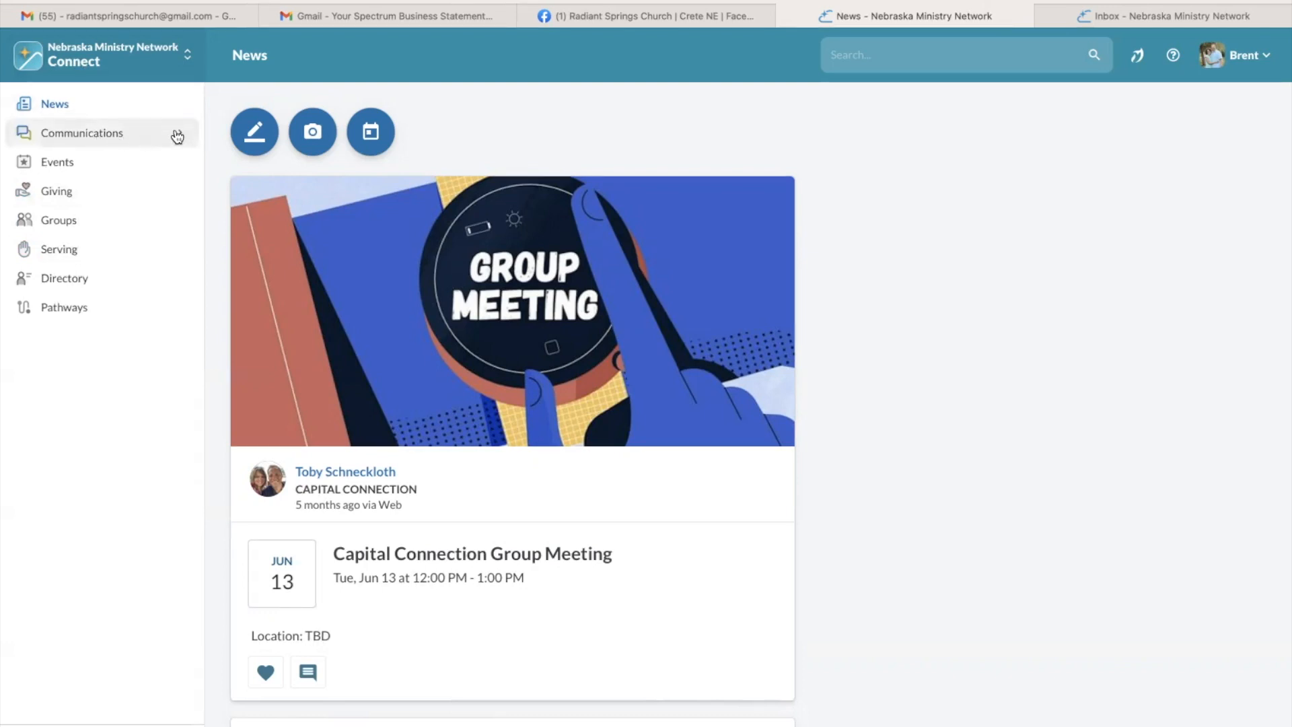
View the Communications Inbox, start a new message, check the Choose a group list, then close it unsent.
click(82, 133)
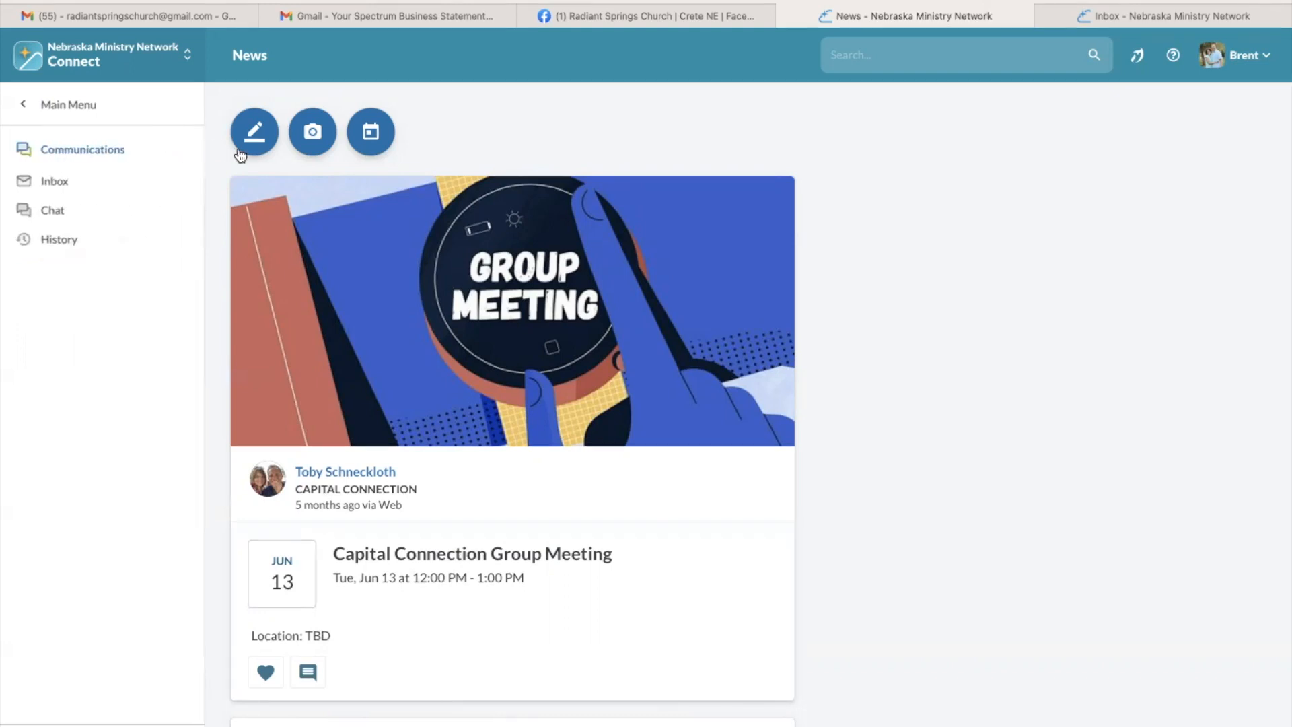
click(54, 181)
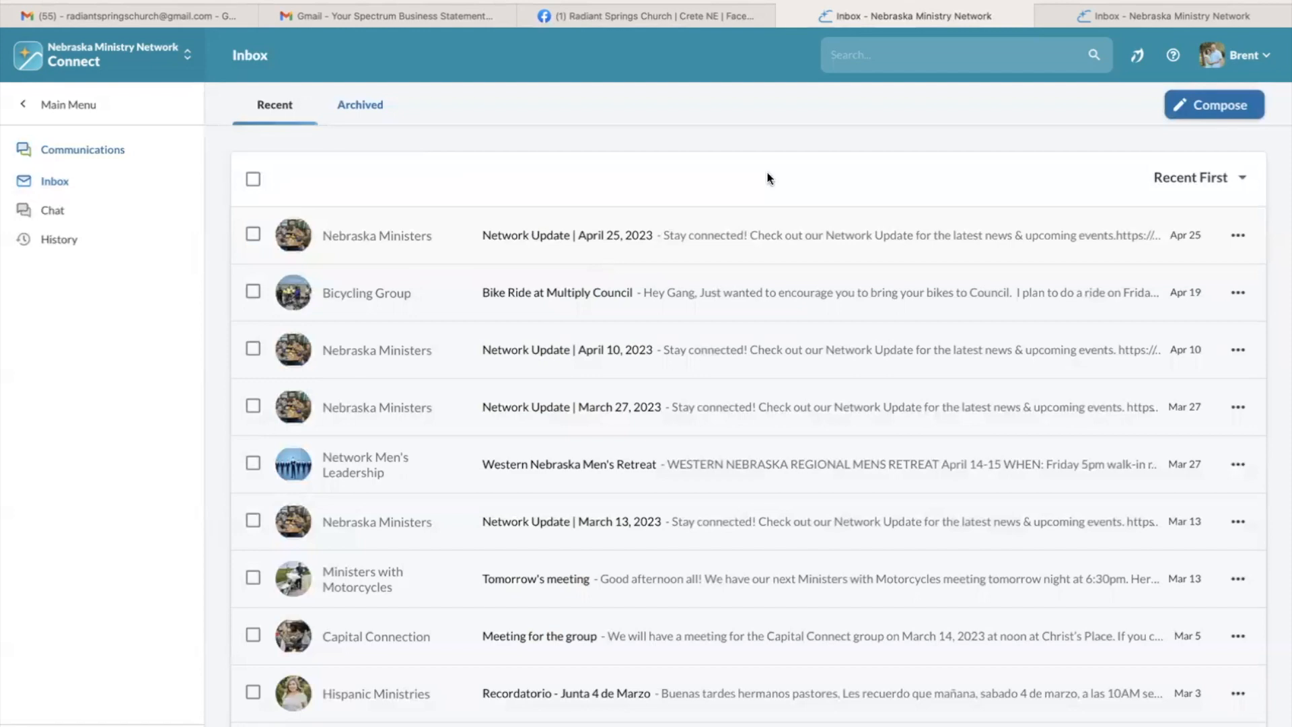
click(1213, 105)
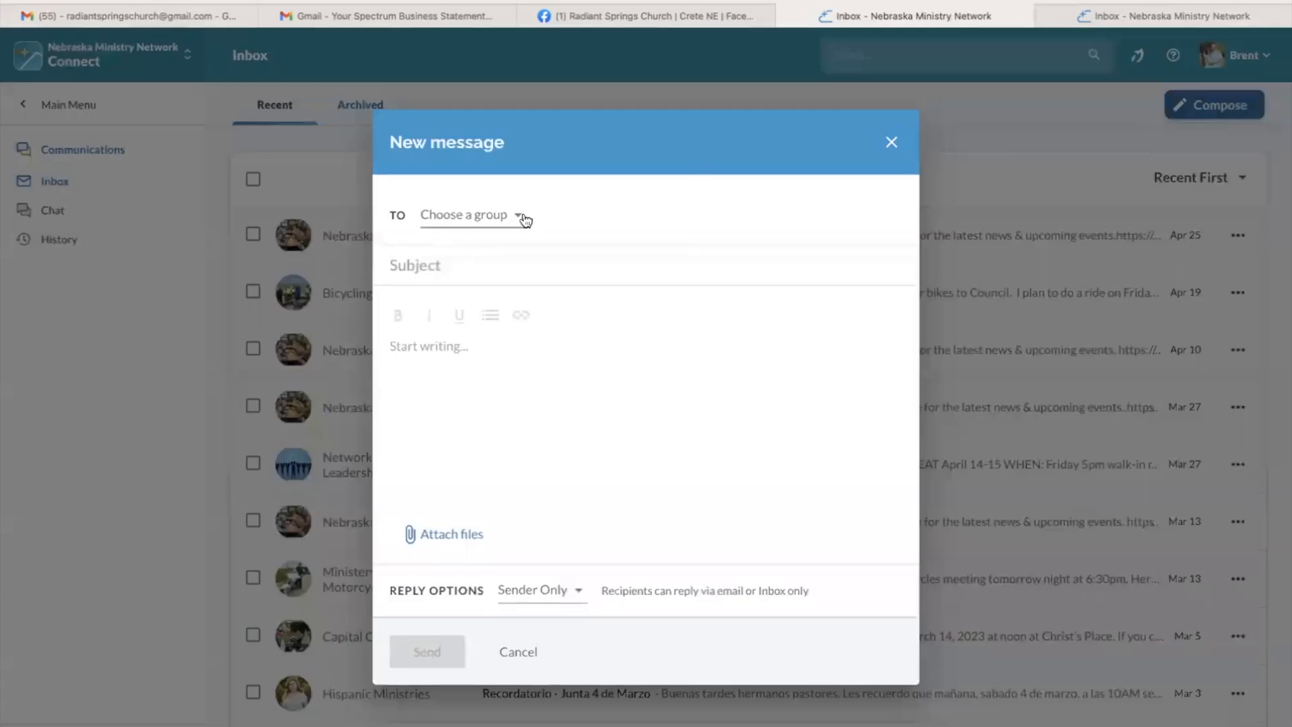
click(473, 214)
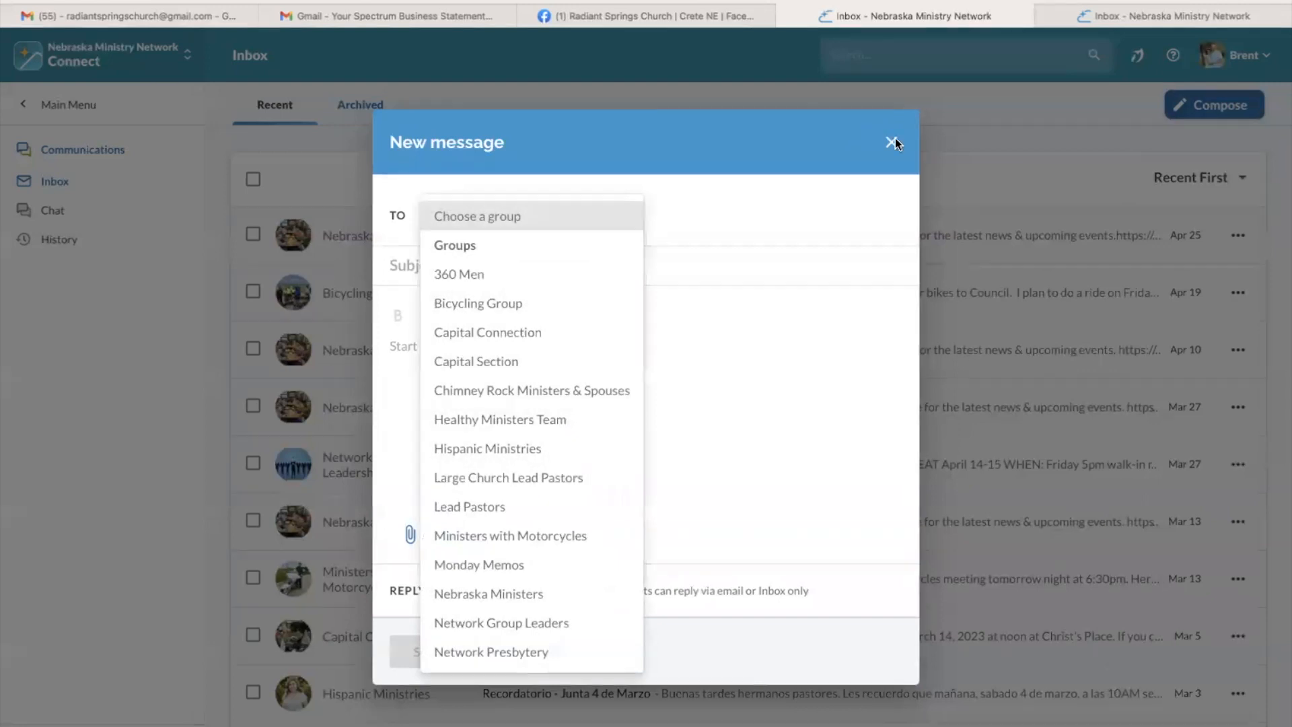
click(894, 141)
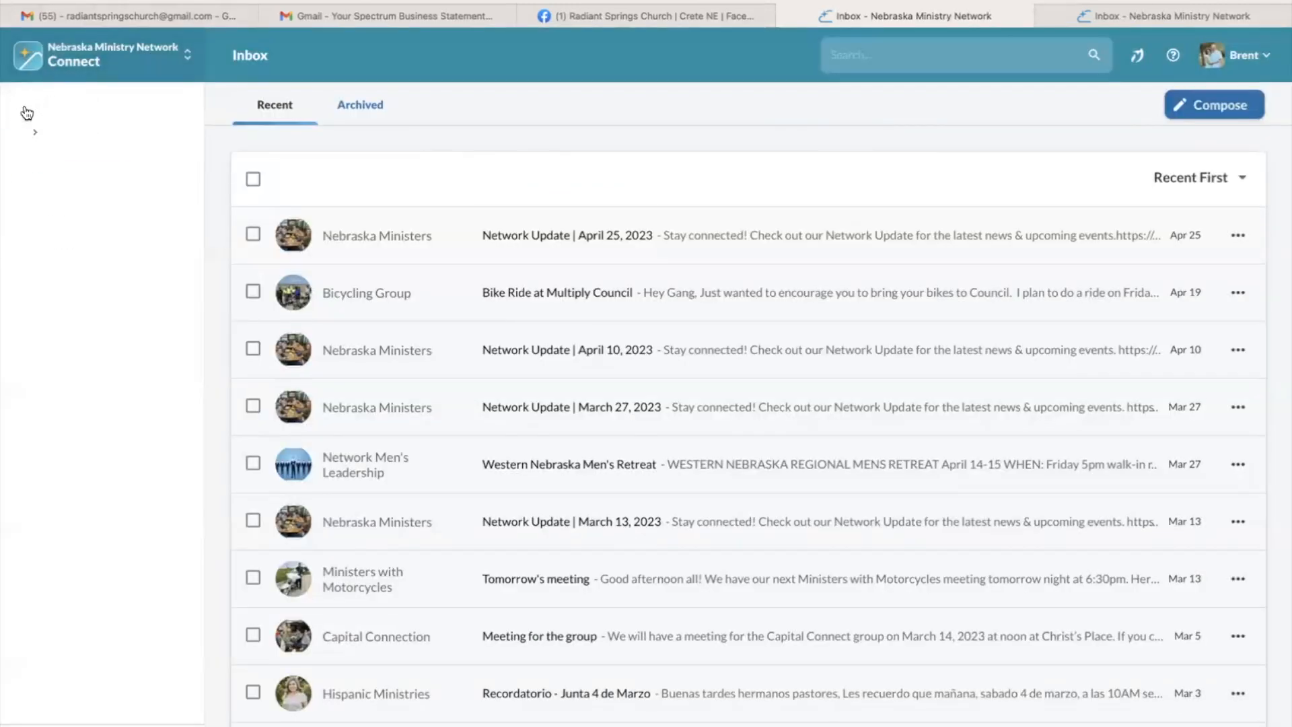
From the main navigation, view upcoming events and open the Capital Connection Group Meeting.
click(27, 112)
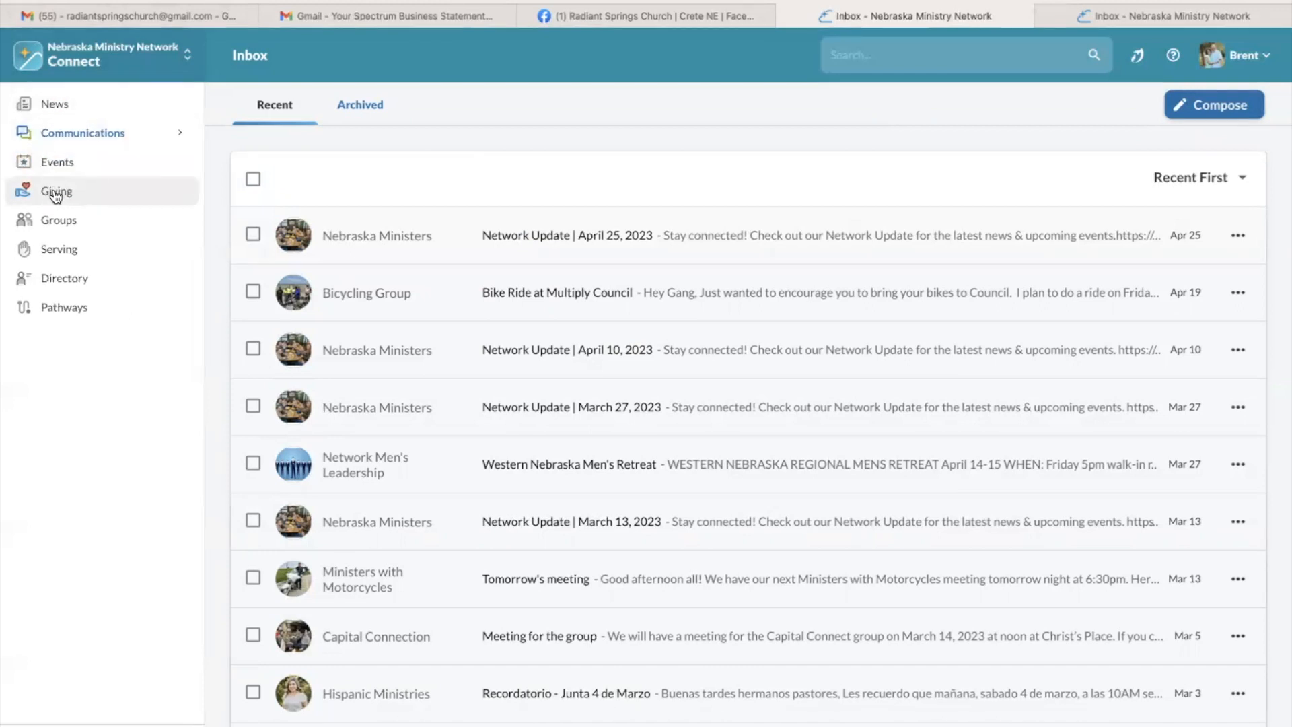
mouse_move(58, 219)
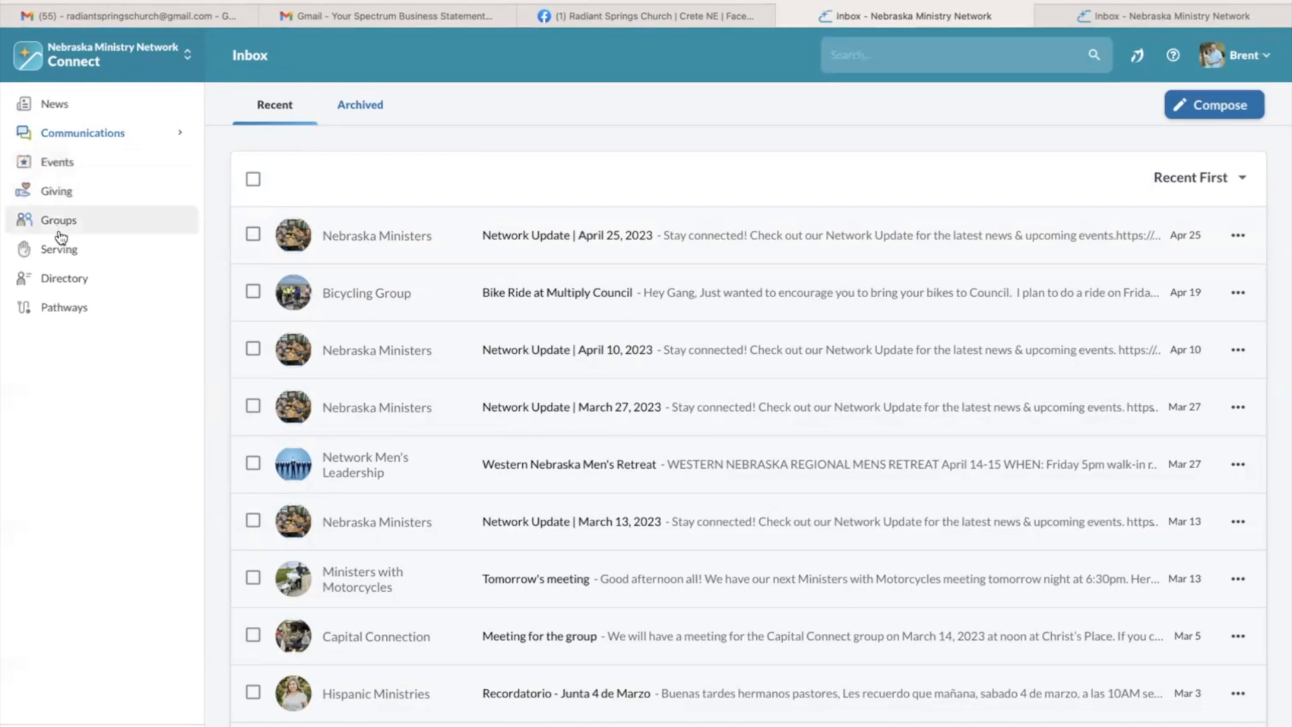
mouse_move(58, 161)
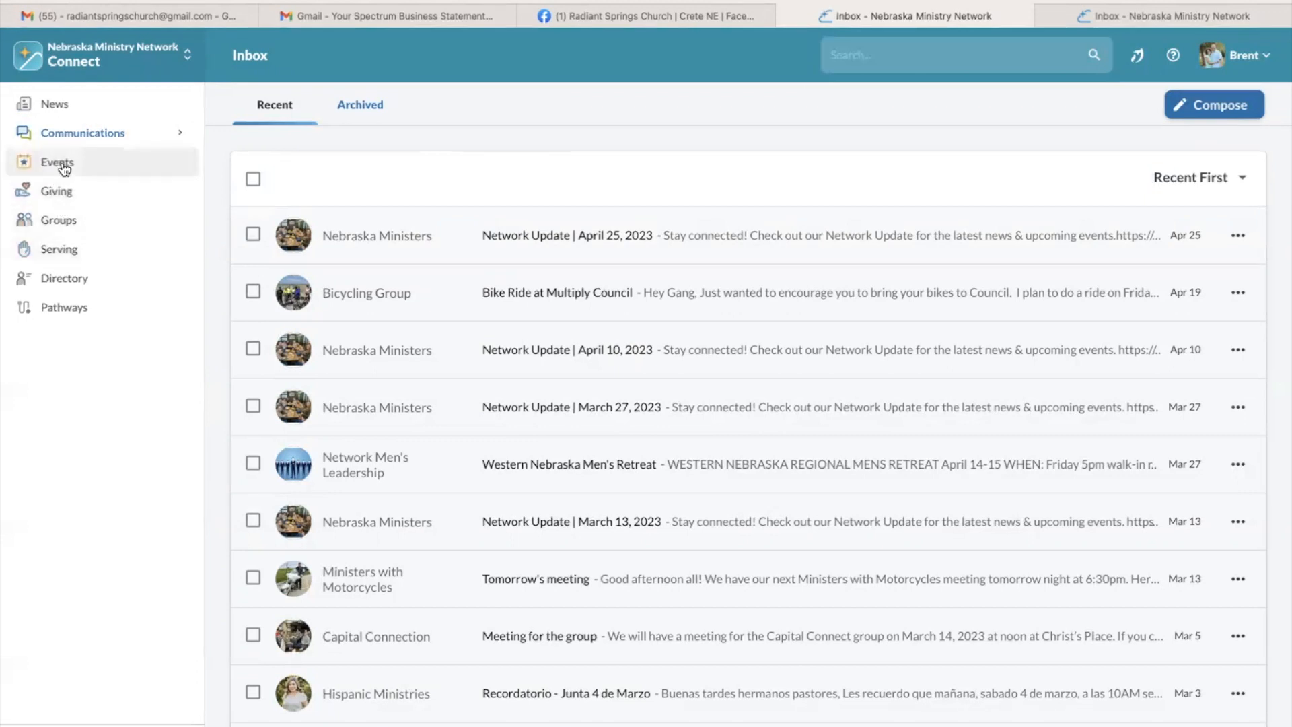
click(57, 162)
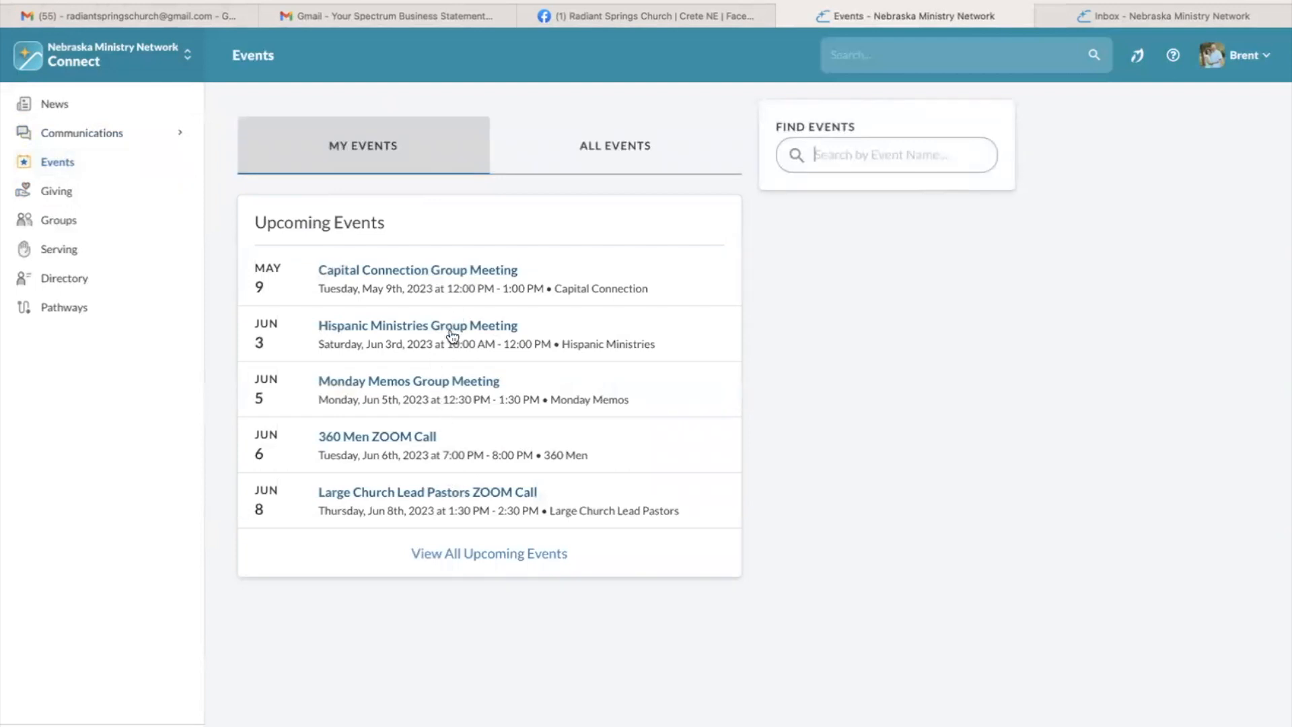
mouse_move(457, 519)
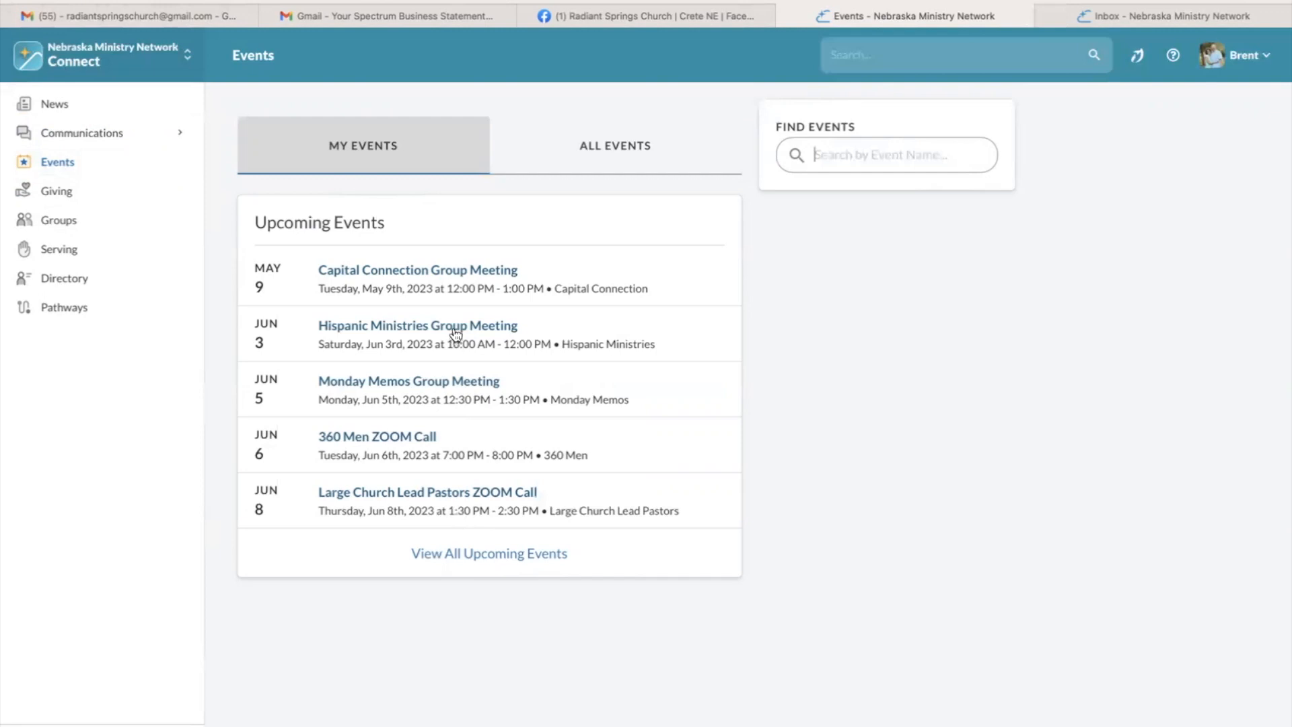
click(417, 269)
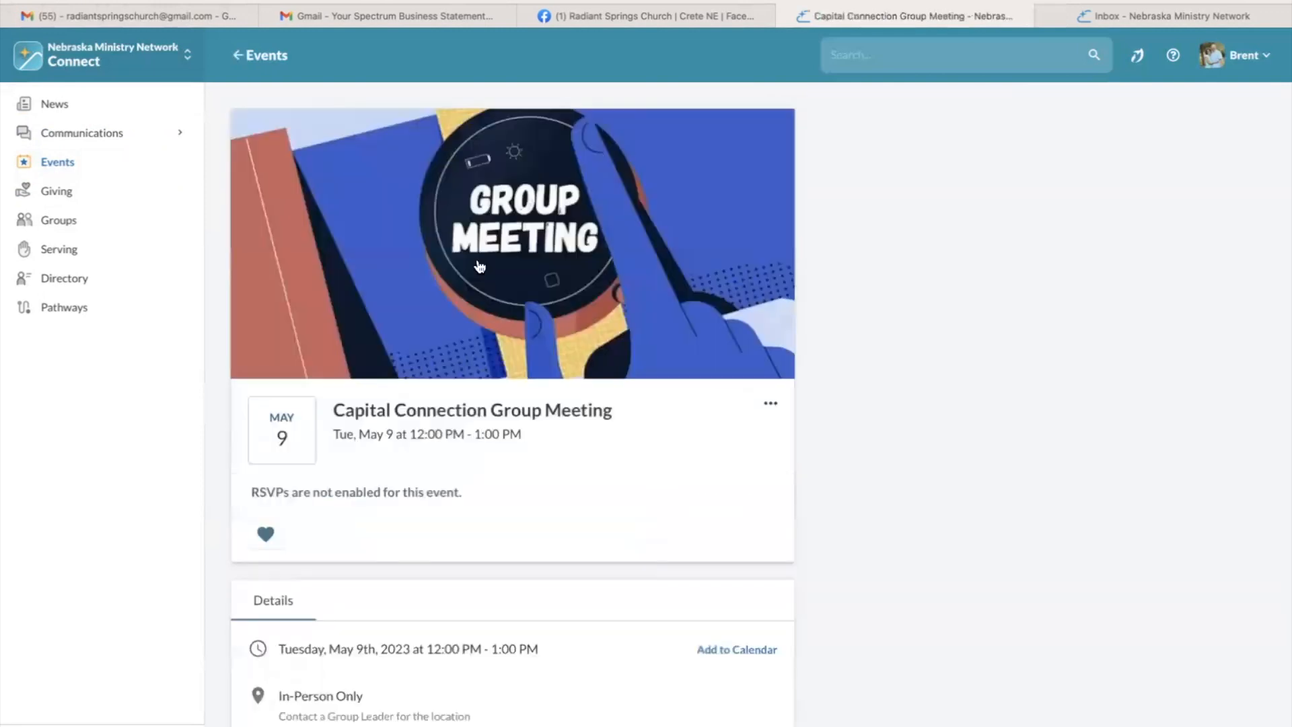
scroll(down, 3)
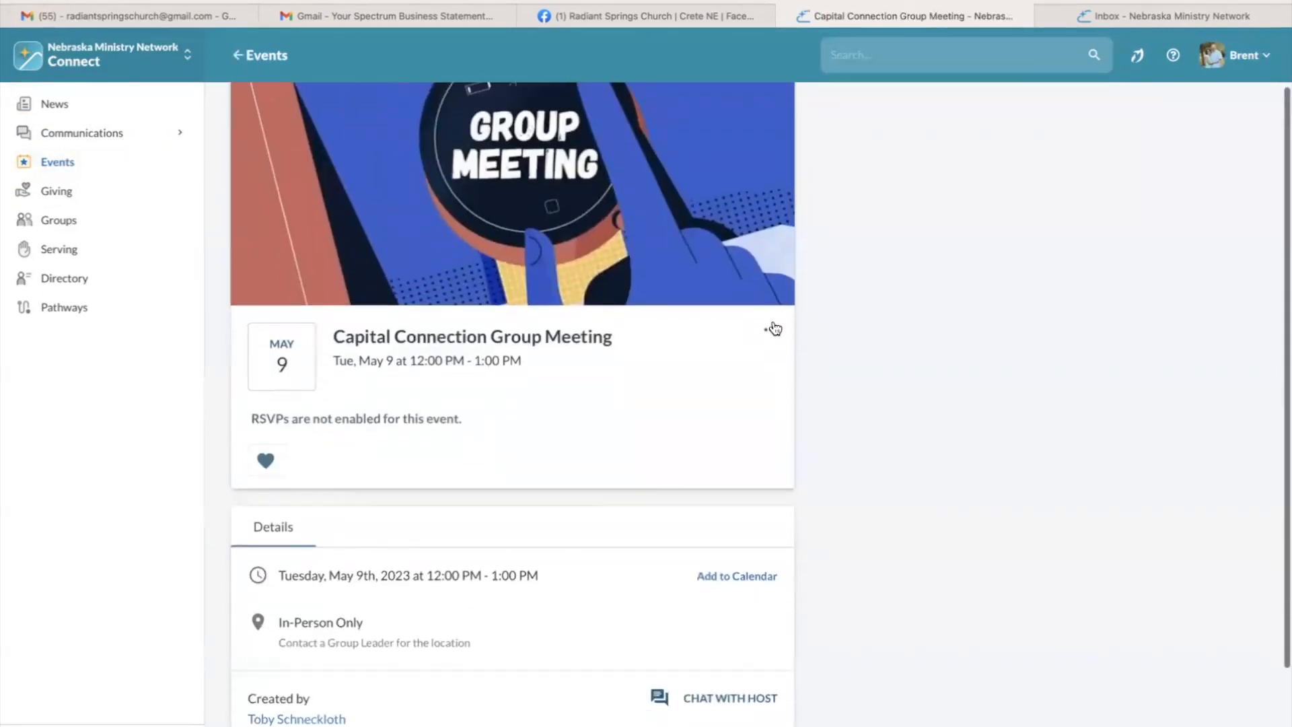
Review the meeting's edit form from the actions menu and go back to the event page unchanged.
click(773, 328)
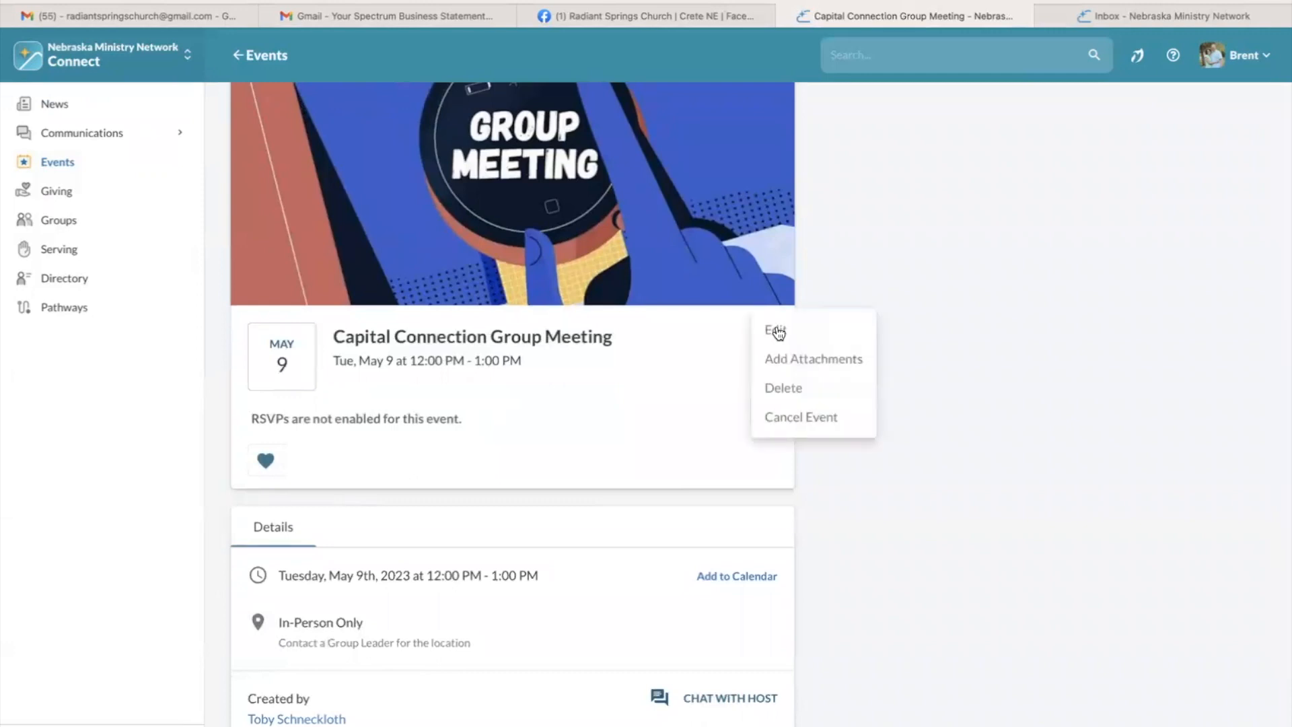
click(774, 330)
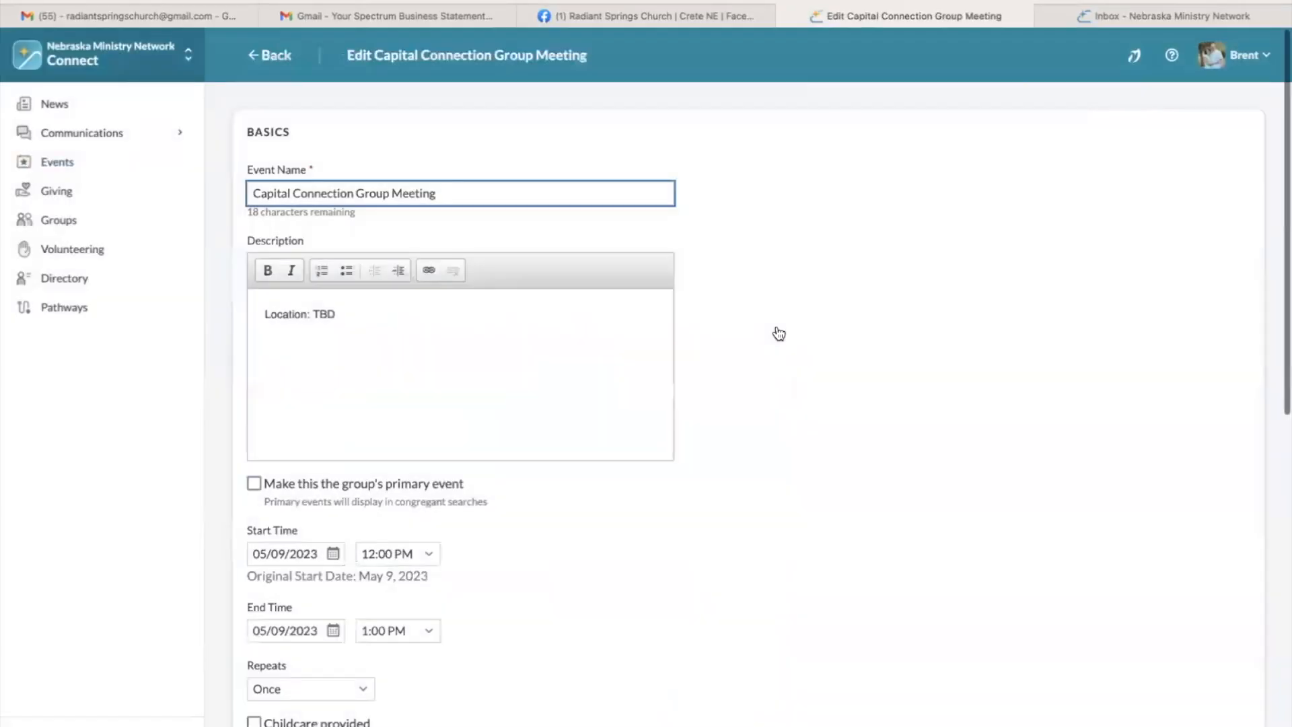
scroll(down, 3)
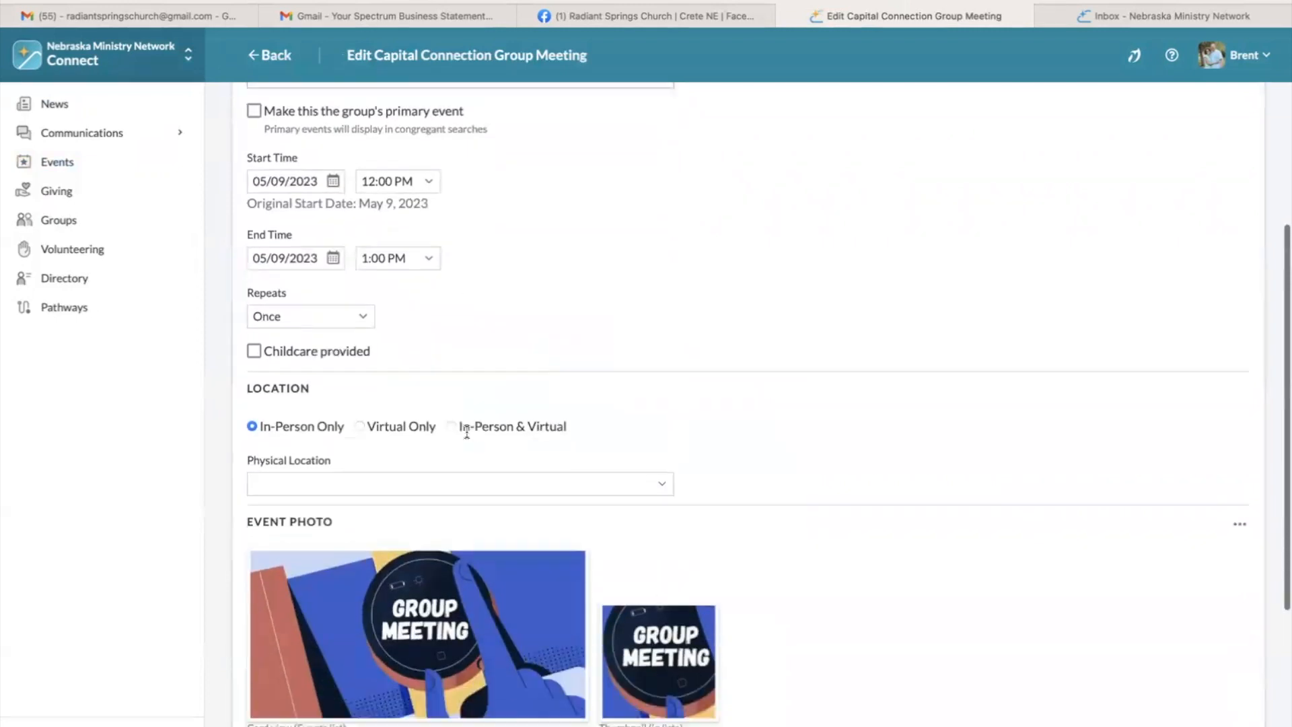
scroll(down, 3)
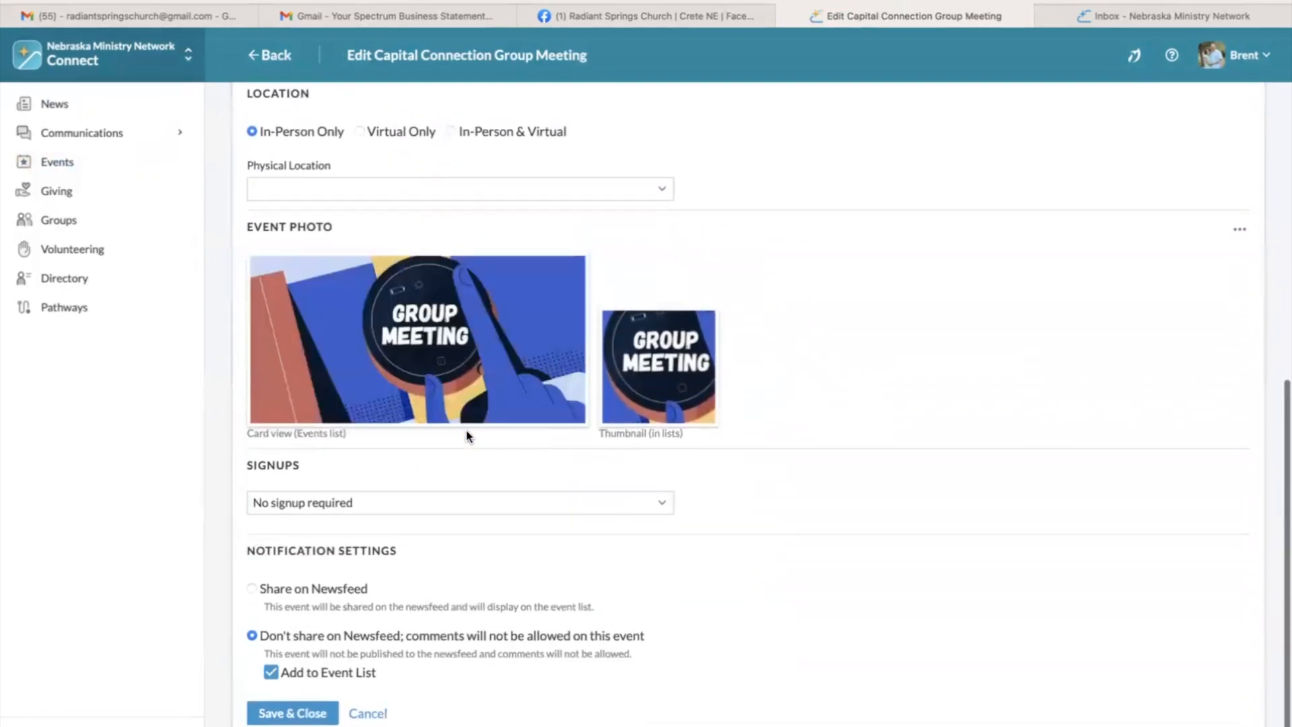
scroll(up, 3)
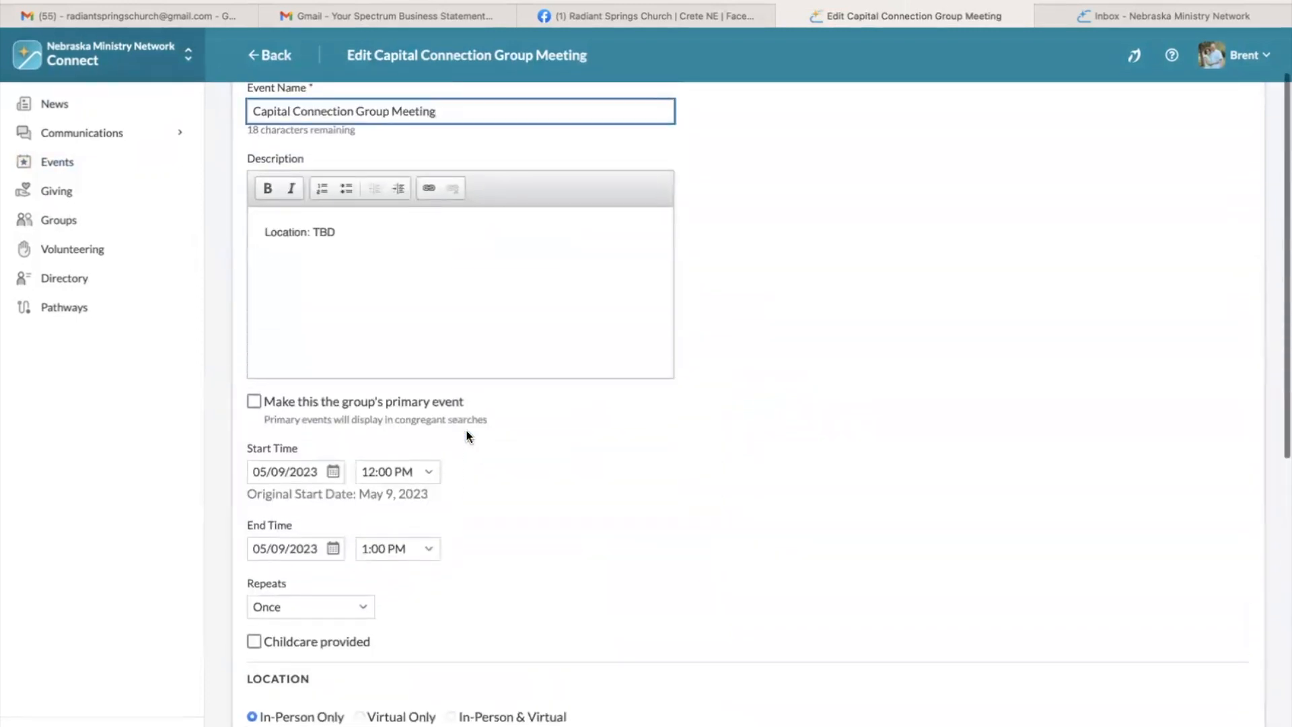
scroll(up, 3)
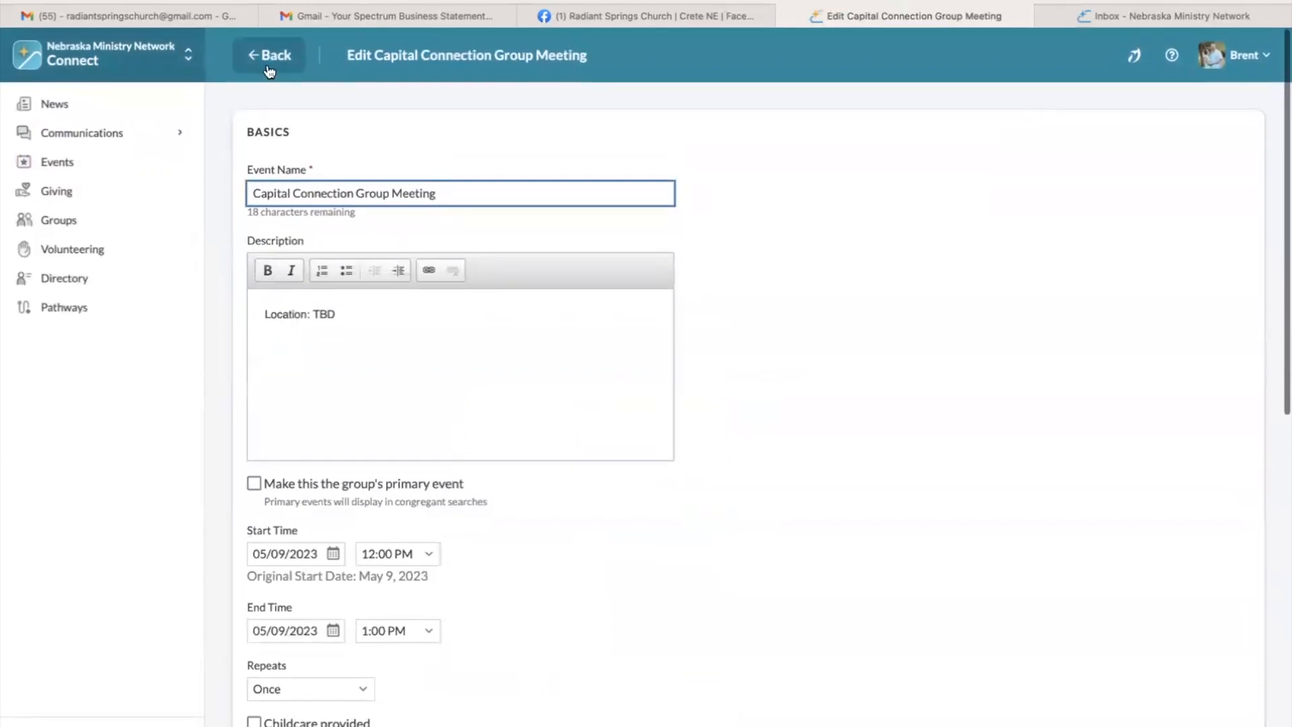
mouse_move(271, 60)
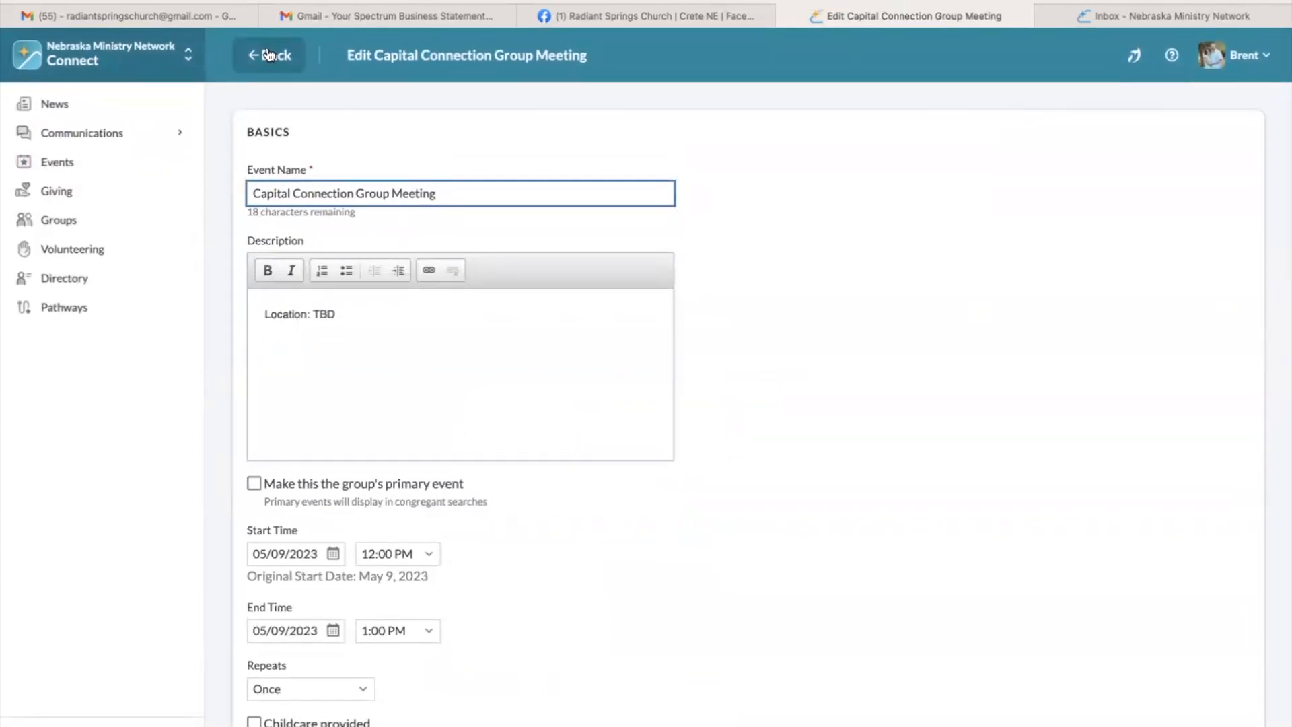
click(268, 55)
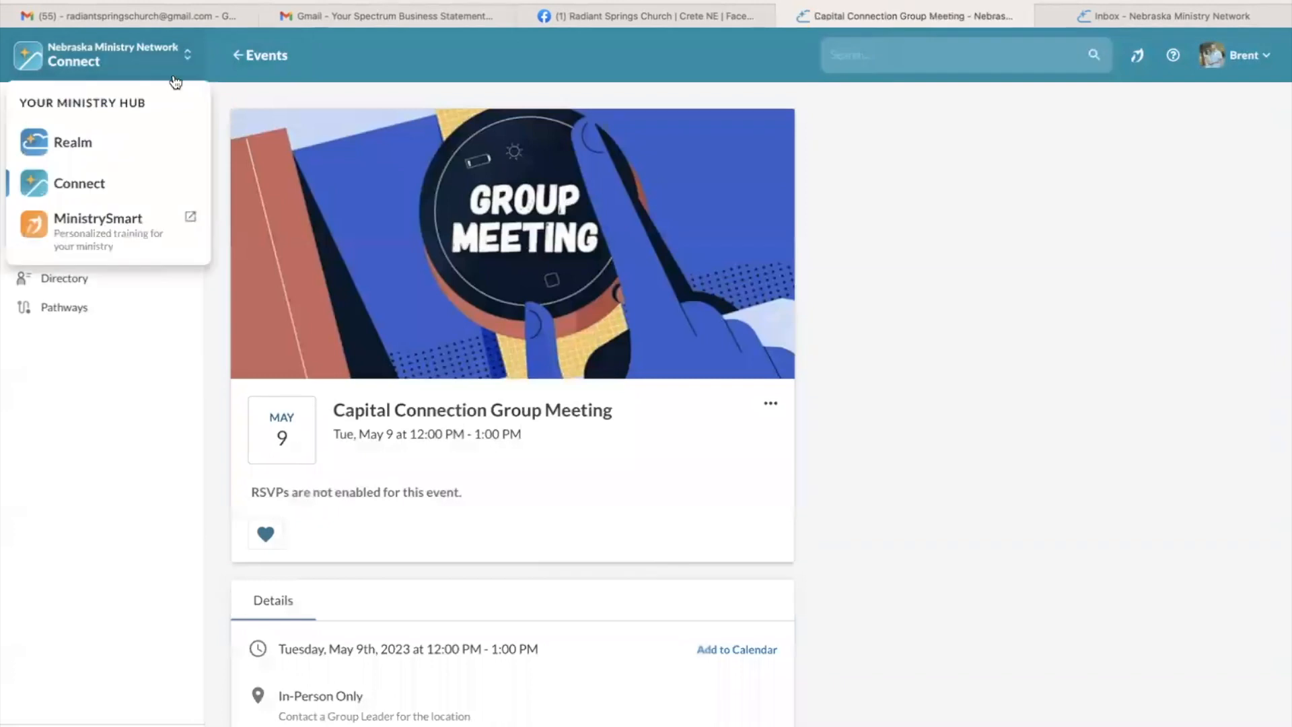
mouse_move(101, 150)
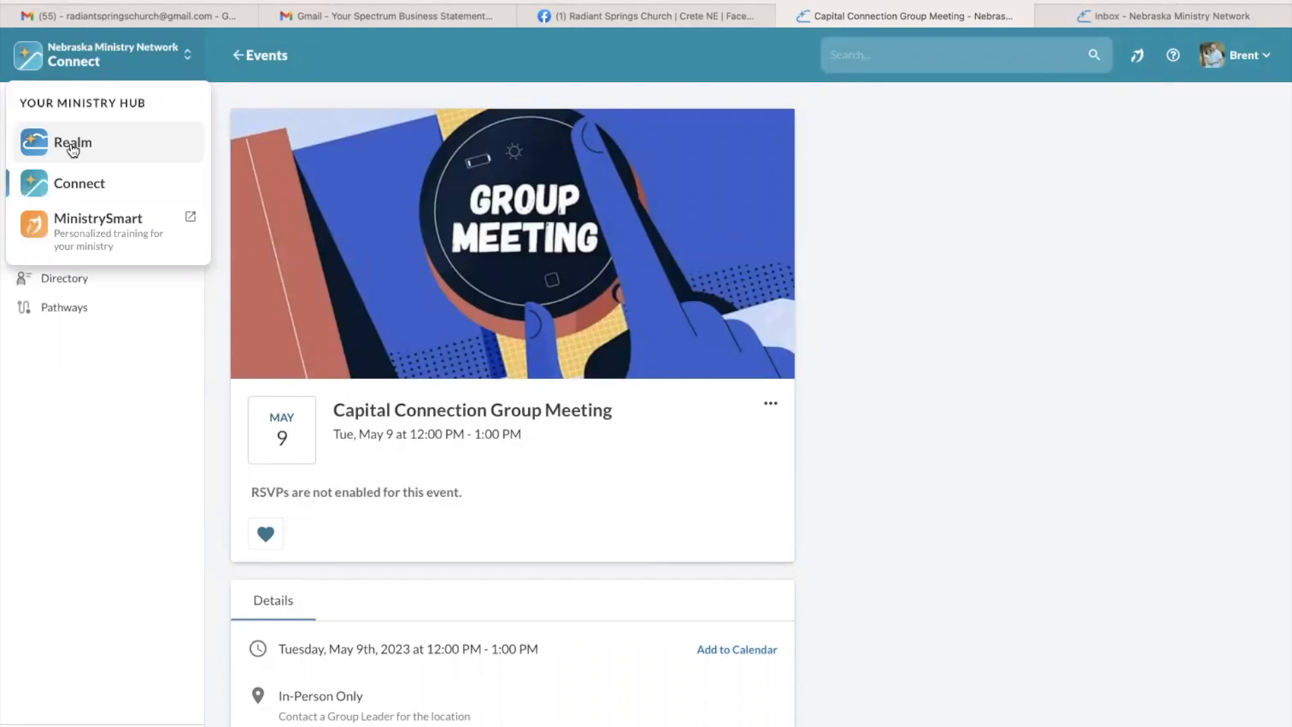
Switch from Connect to Realm and browse the All Groups list including Capital Connection.
click(73, 141)
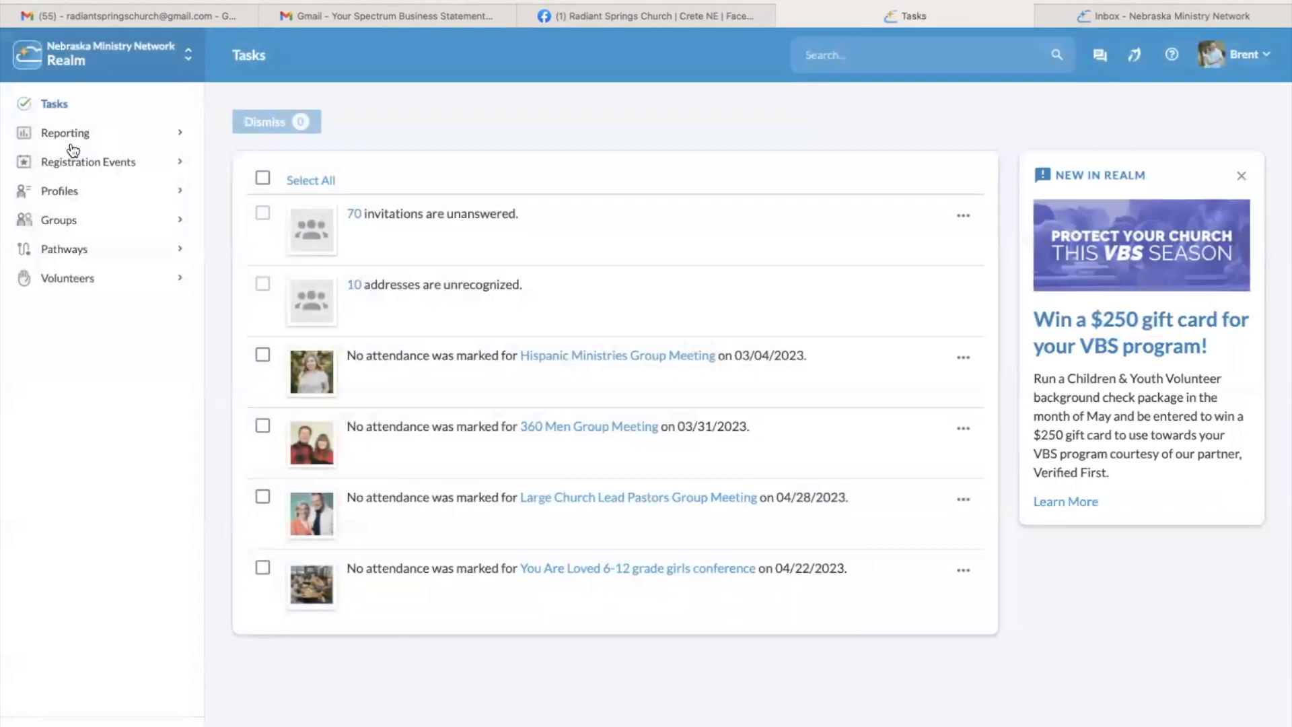
mouse_move(58, 219)
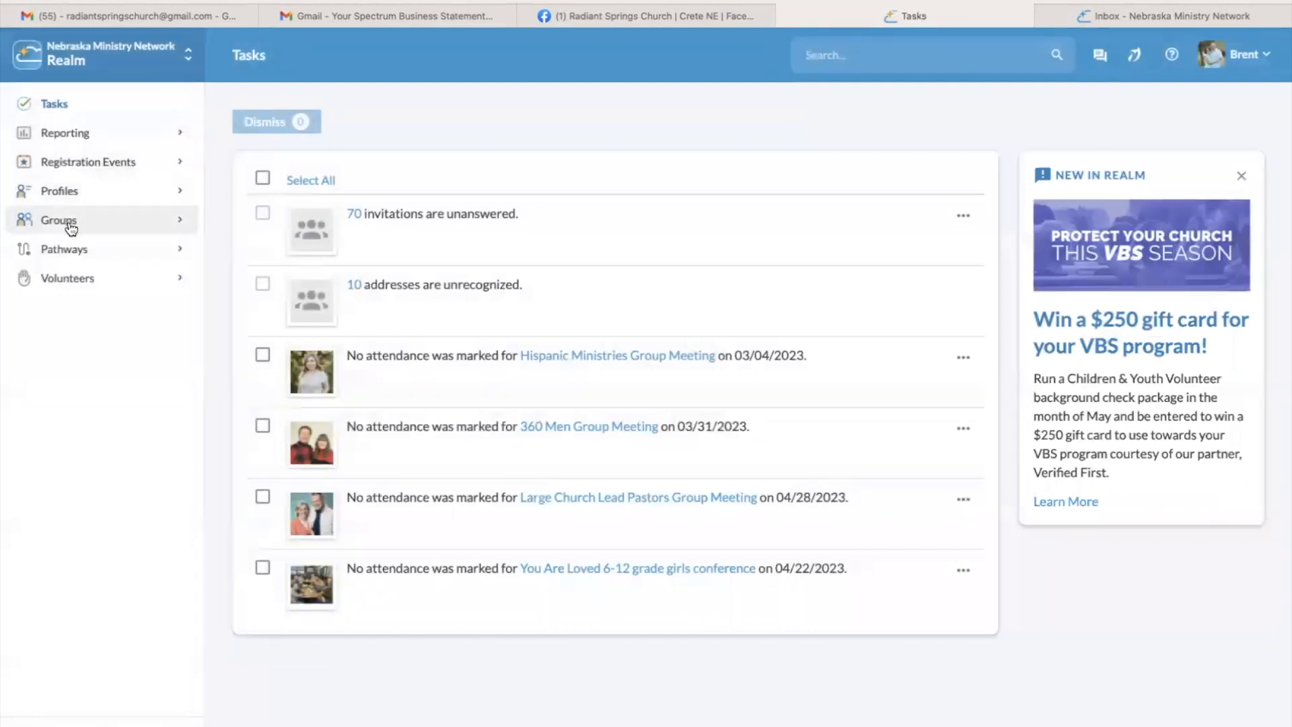
mouse_move(66, 221)
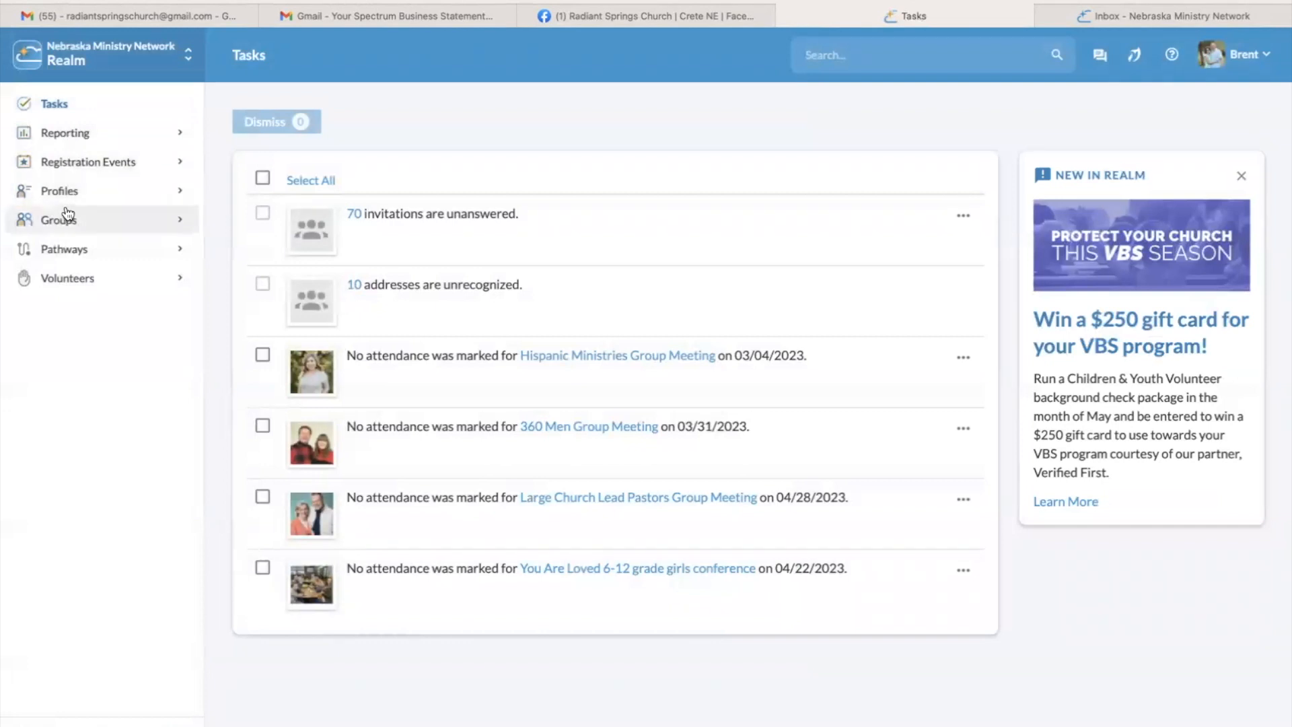
mouse_move(67, 277)
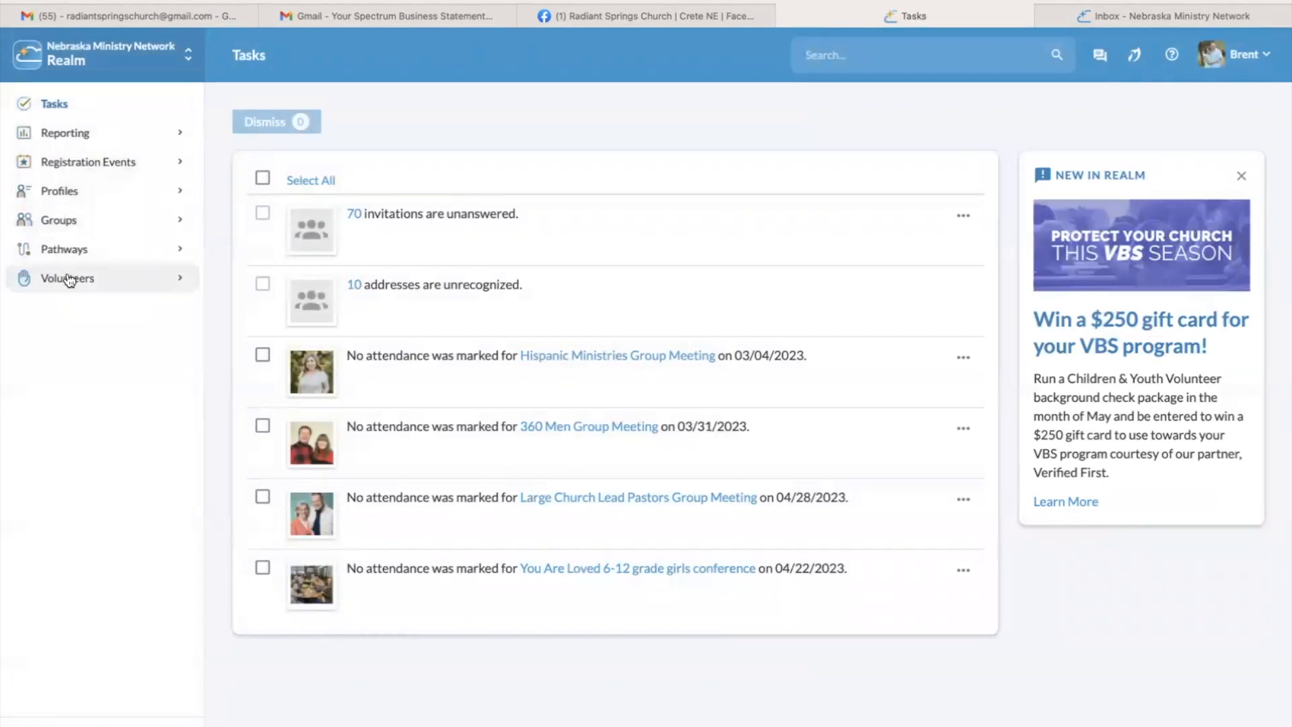
mouse_move(63, 249)
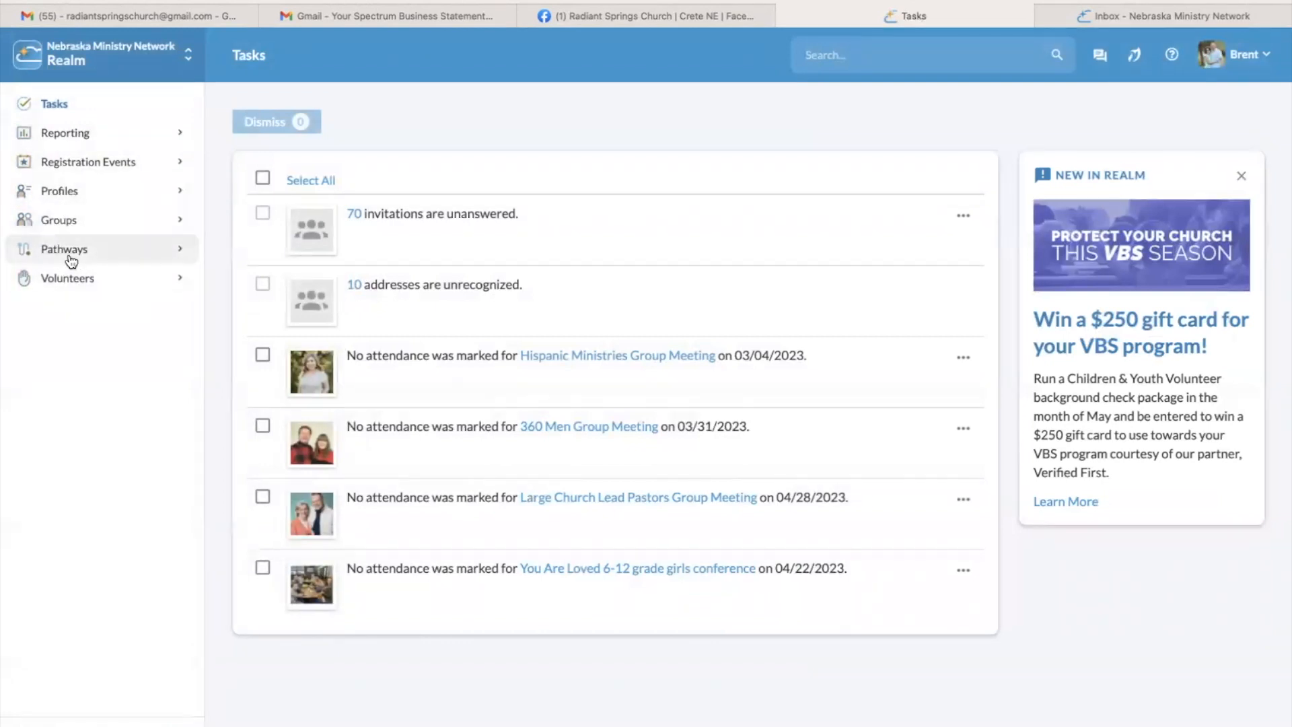
mouse_move(65, 203)
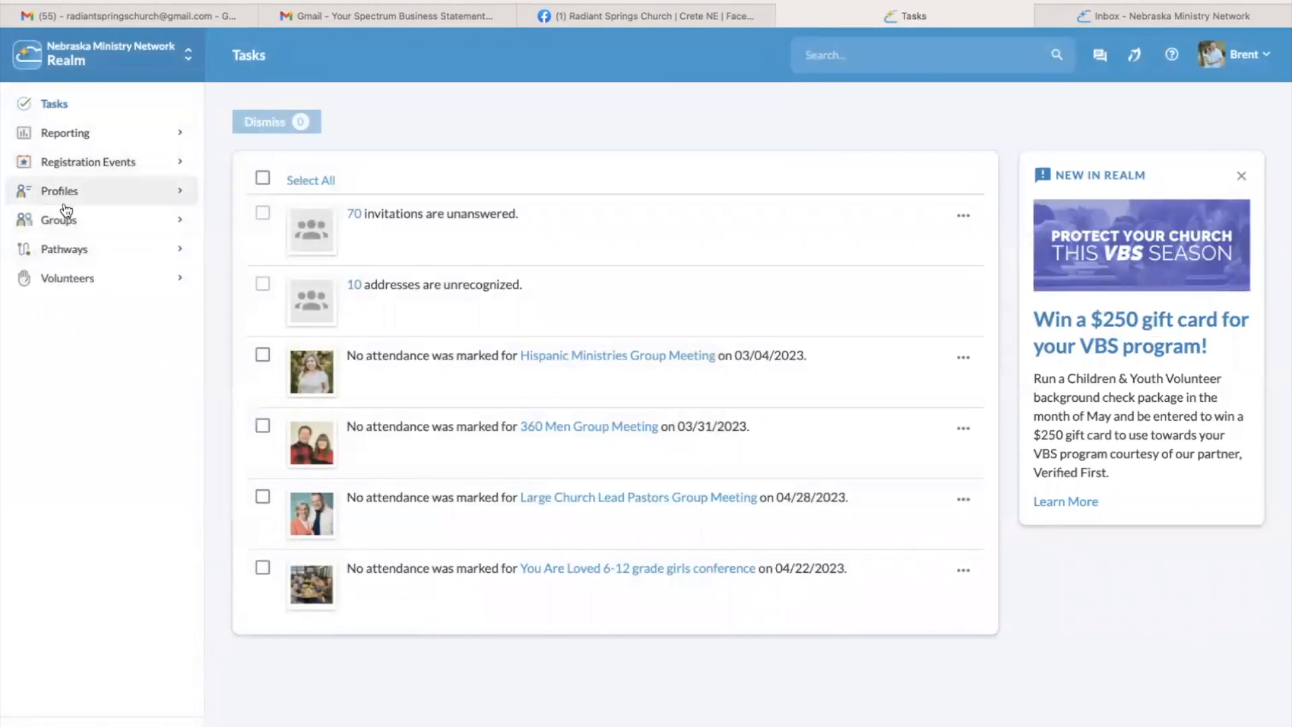
click(58, 220)
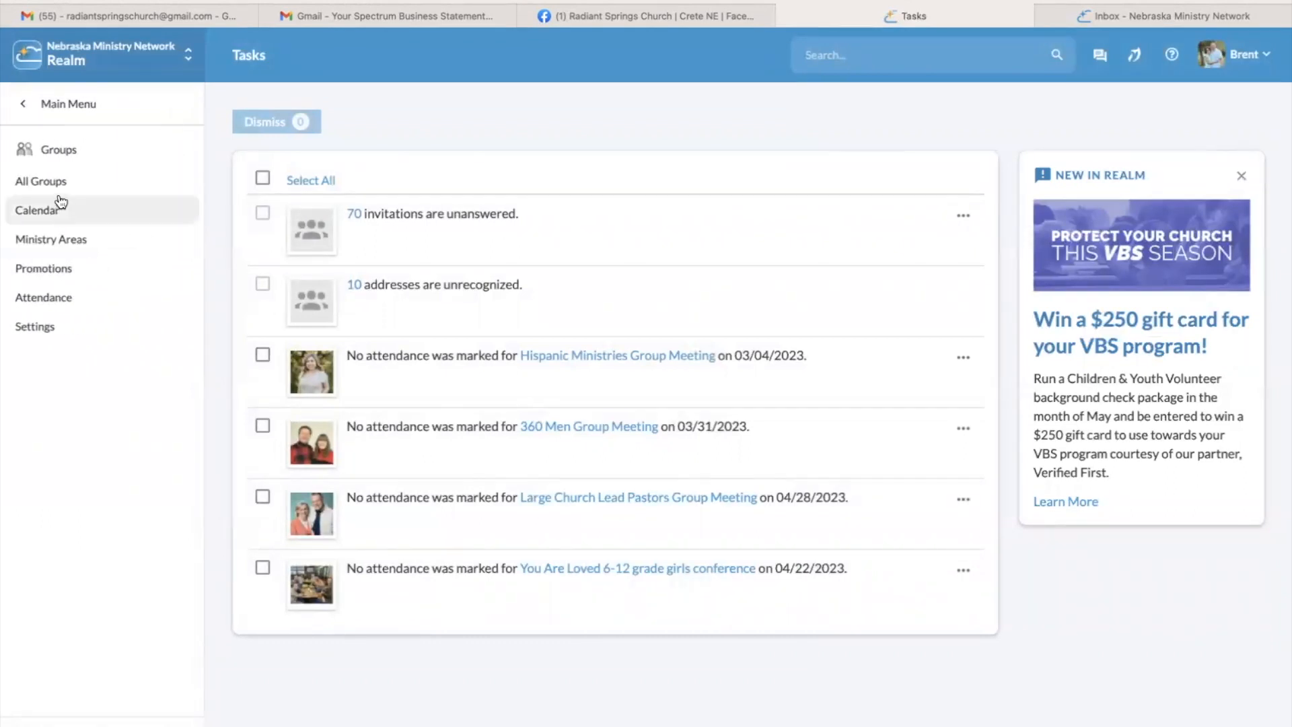
click(41, 180)
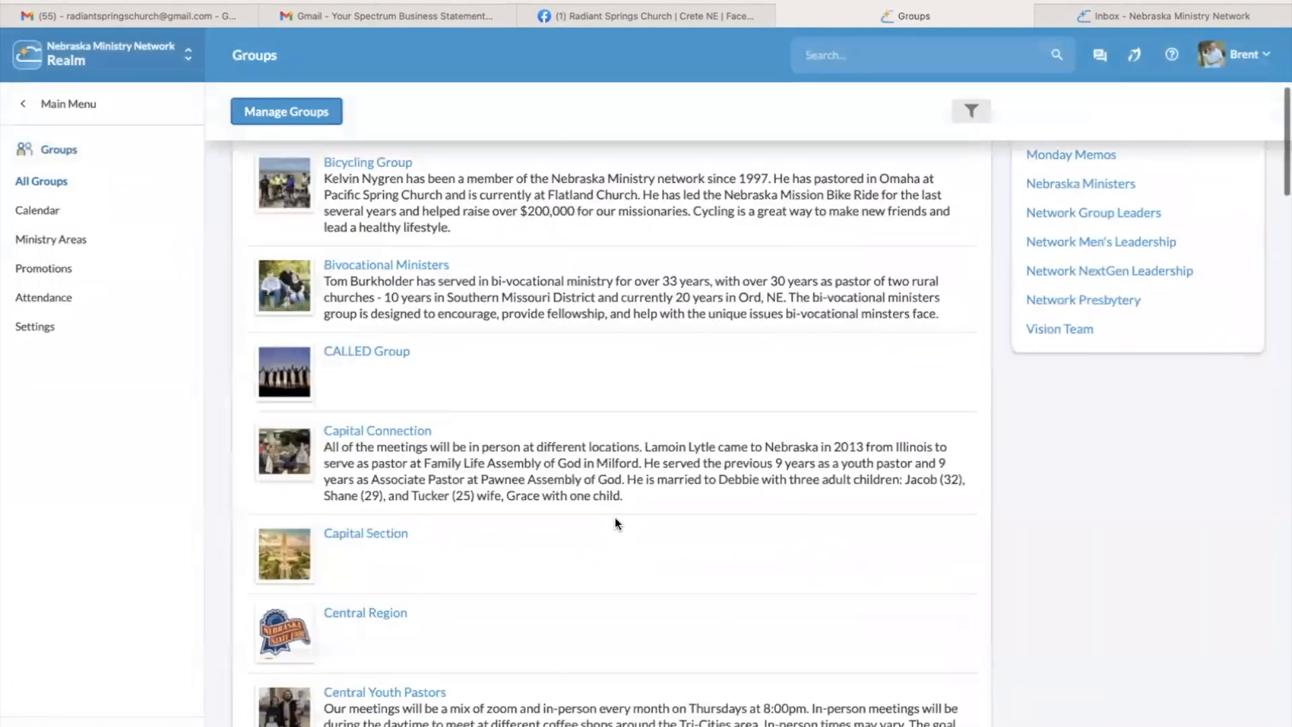
scroll(down, 3)
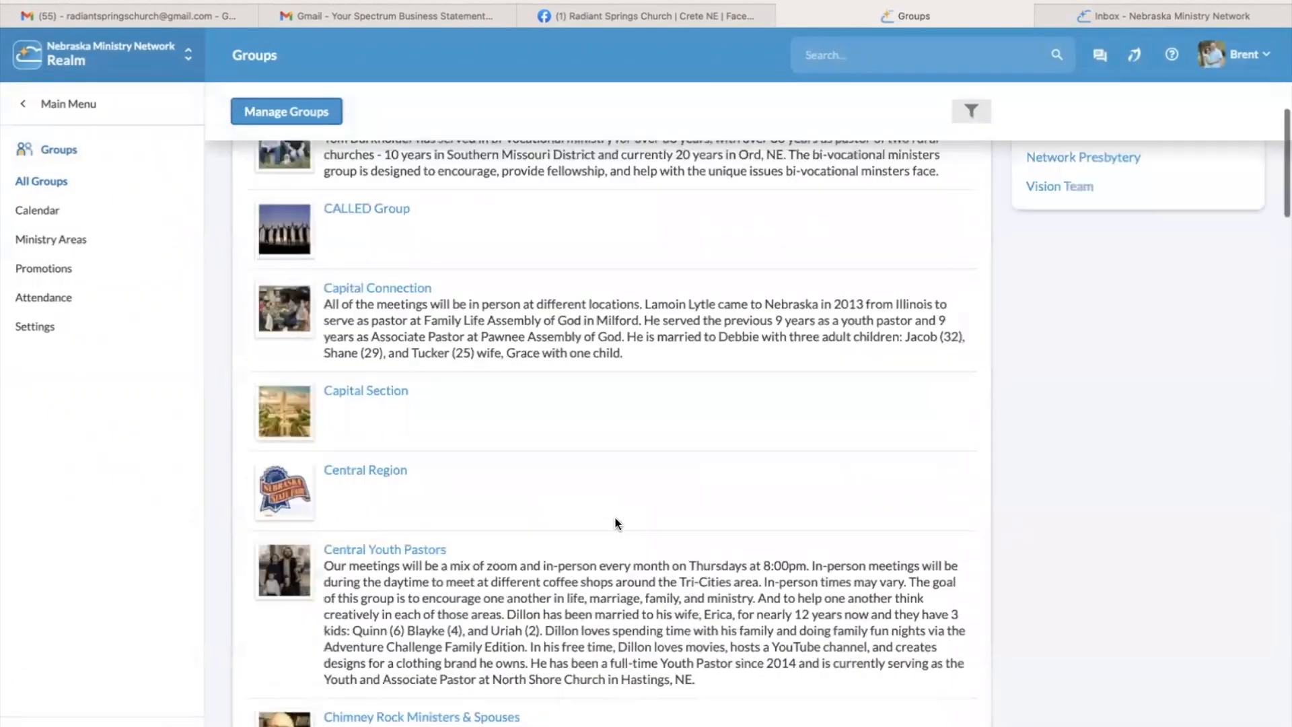
scroll(up, 3)
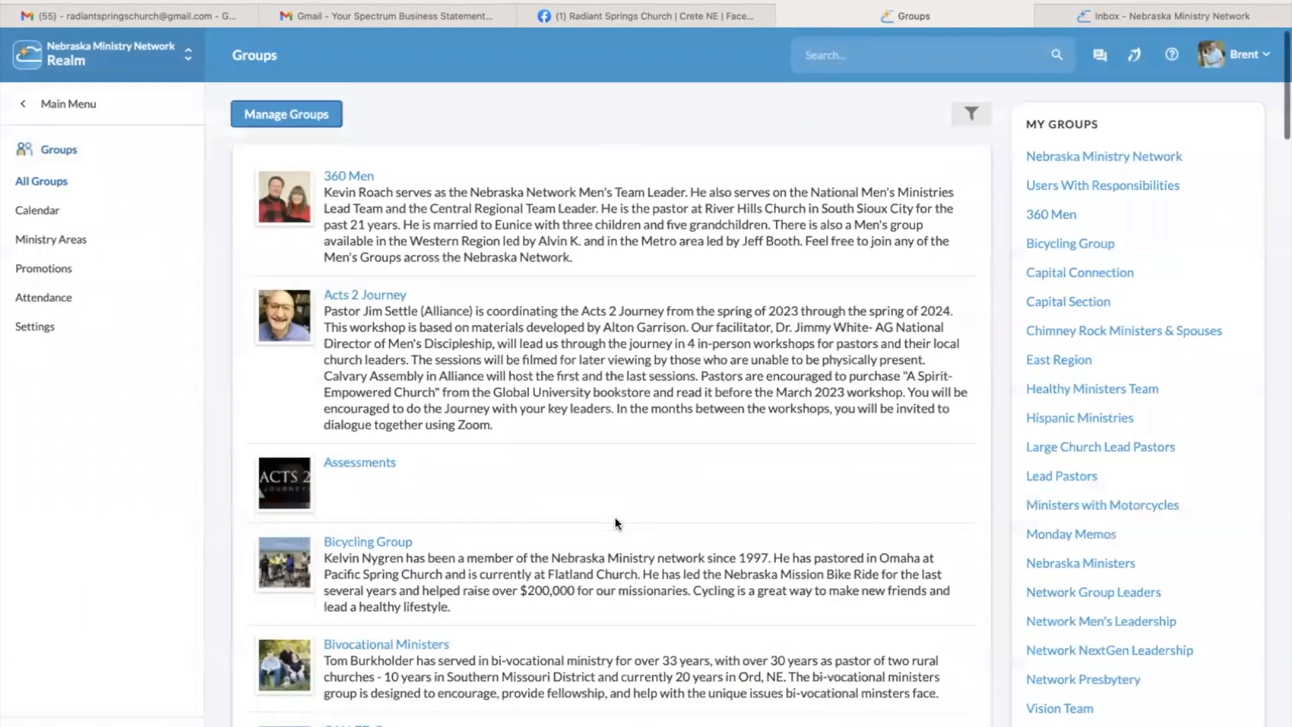
scroll(down, 3)
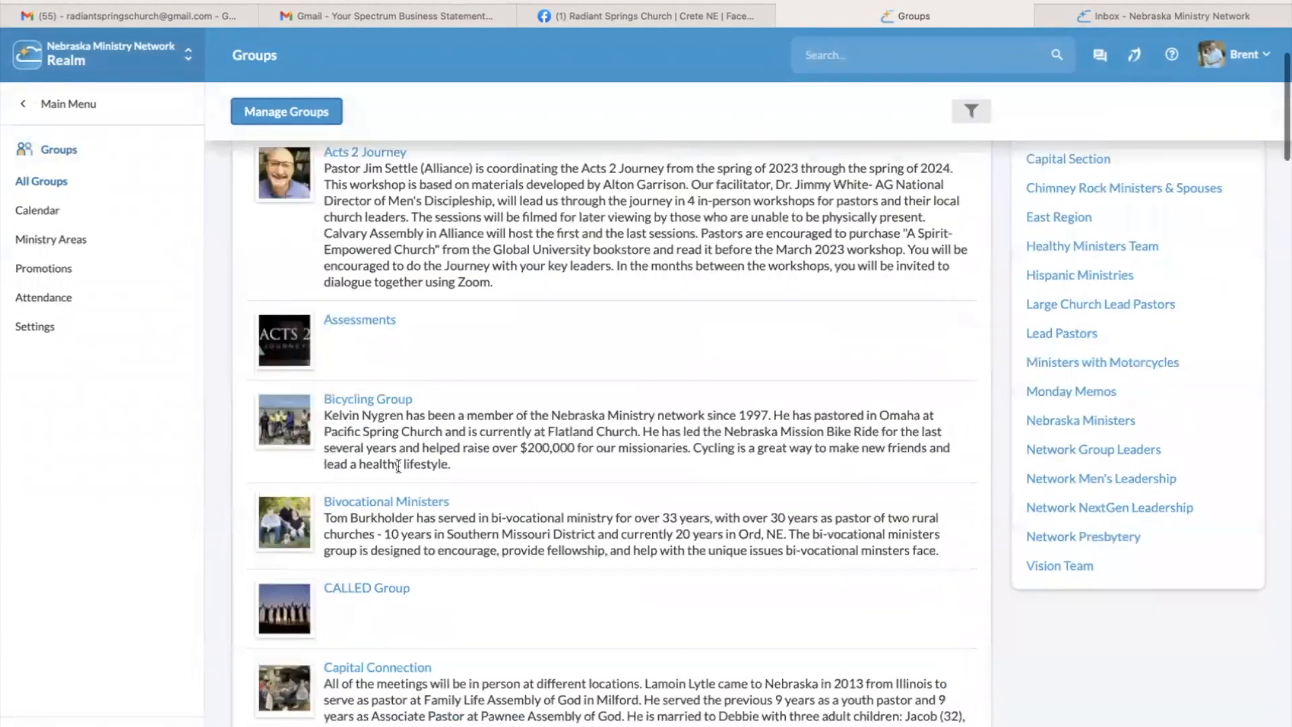
scroll(down, 3)
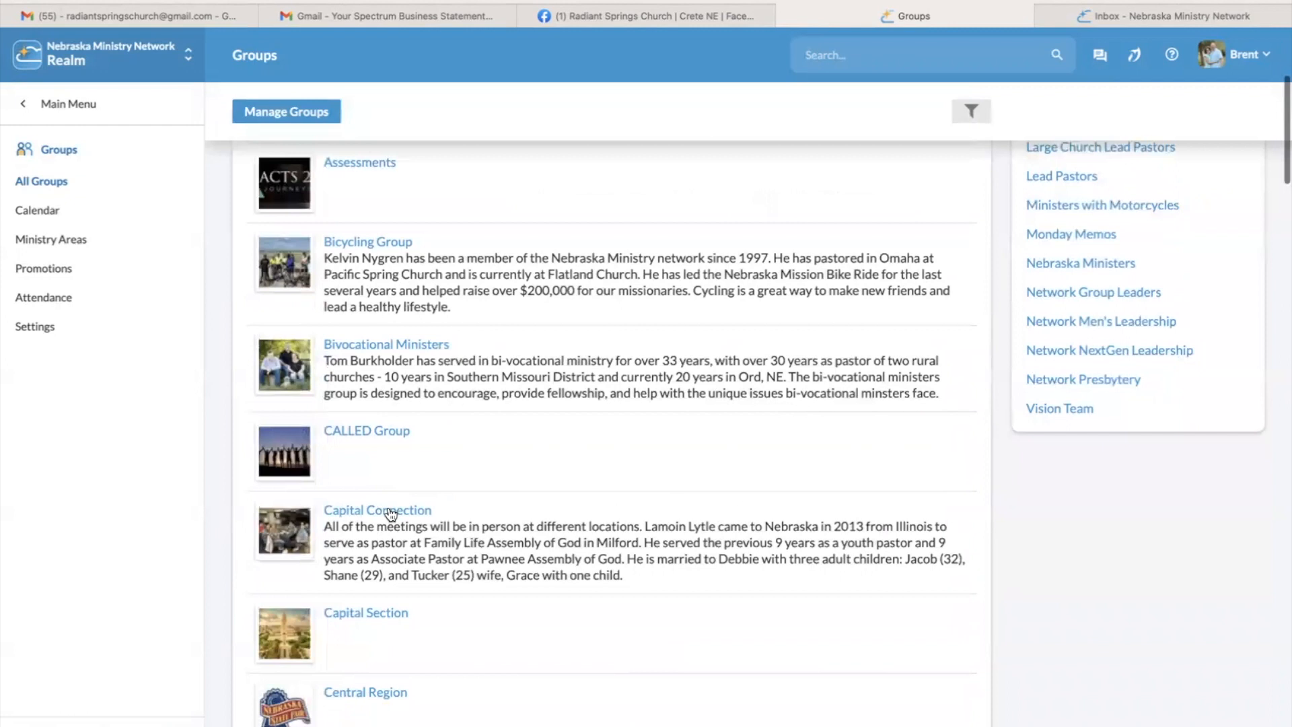
click(377, 509)
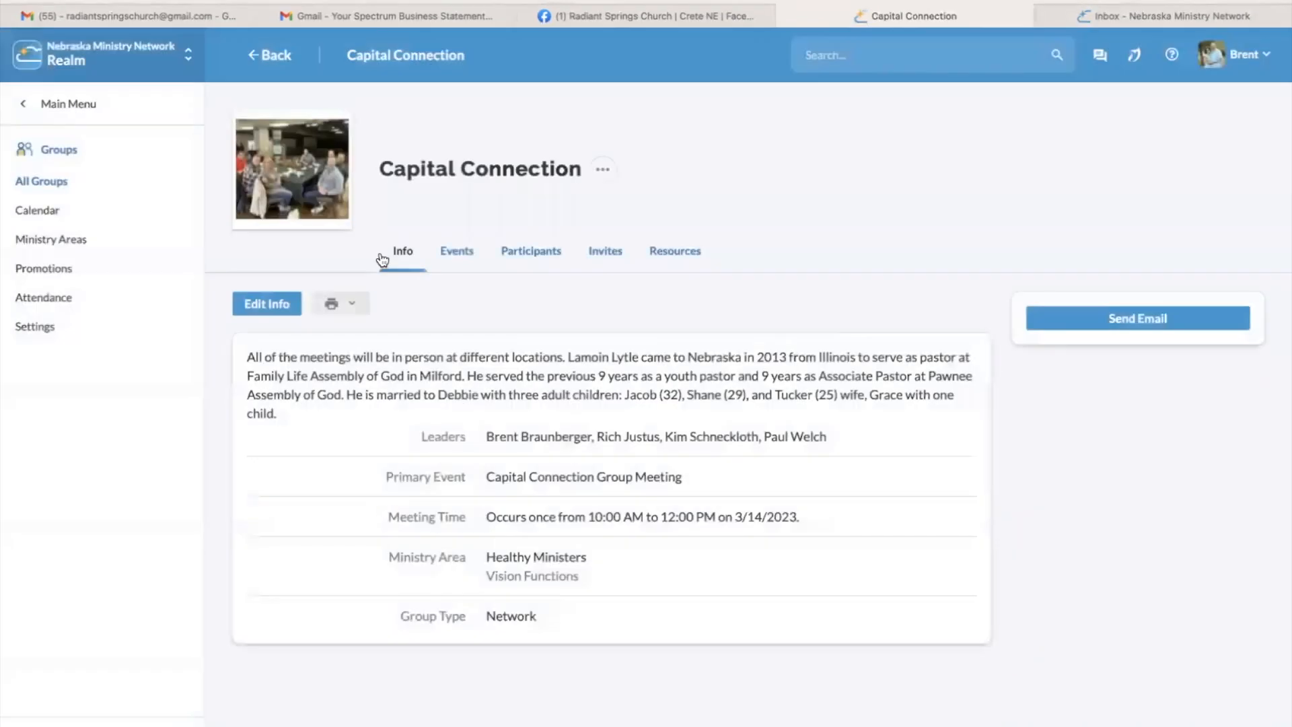
mouse_move(598, 387)
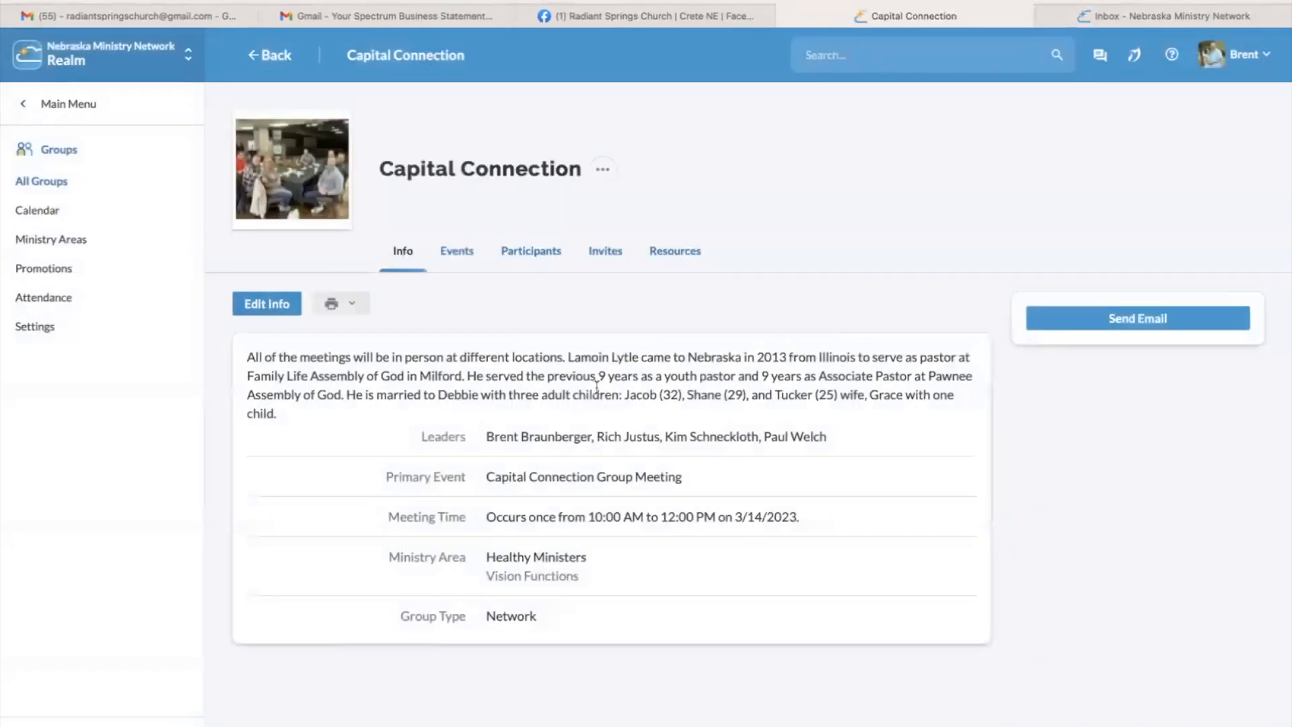
mouse_move(292, 165)
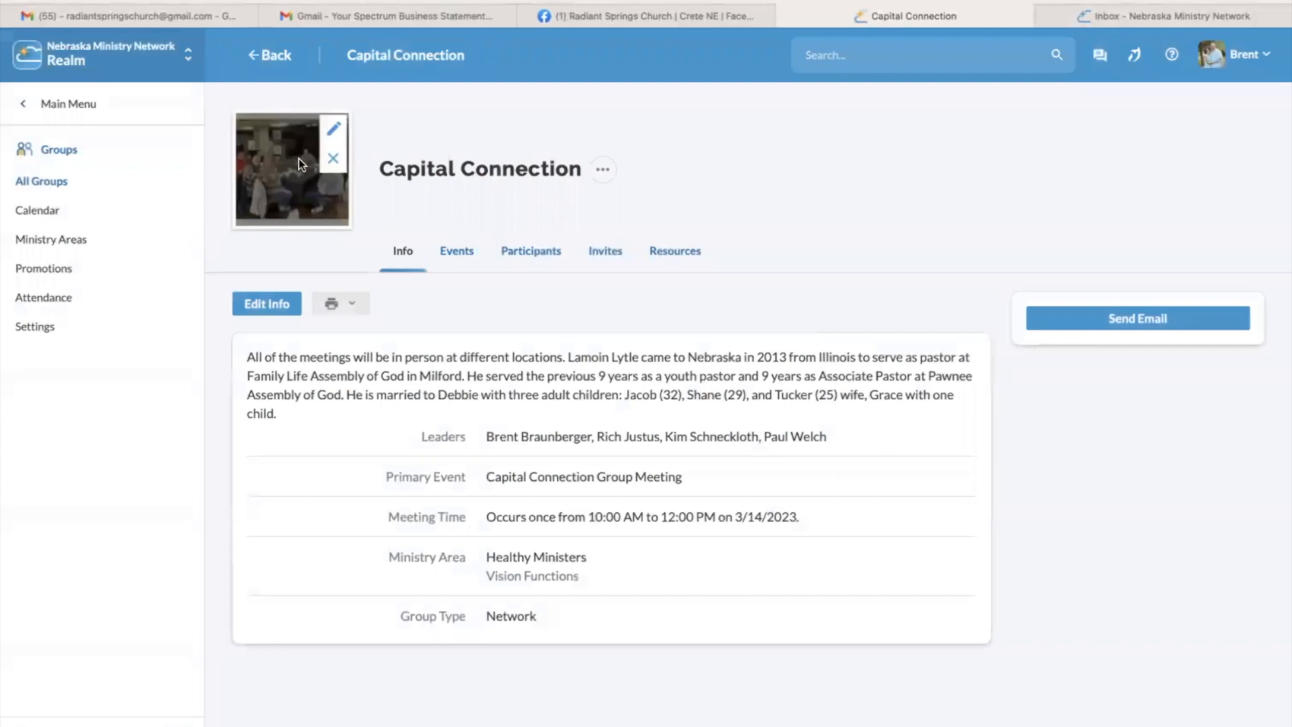
mouse_move(527, 354)
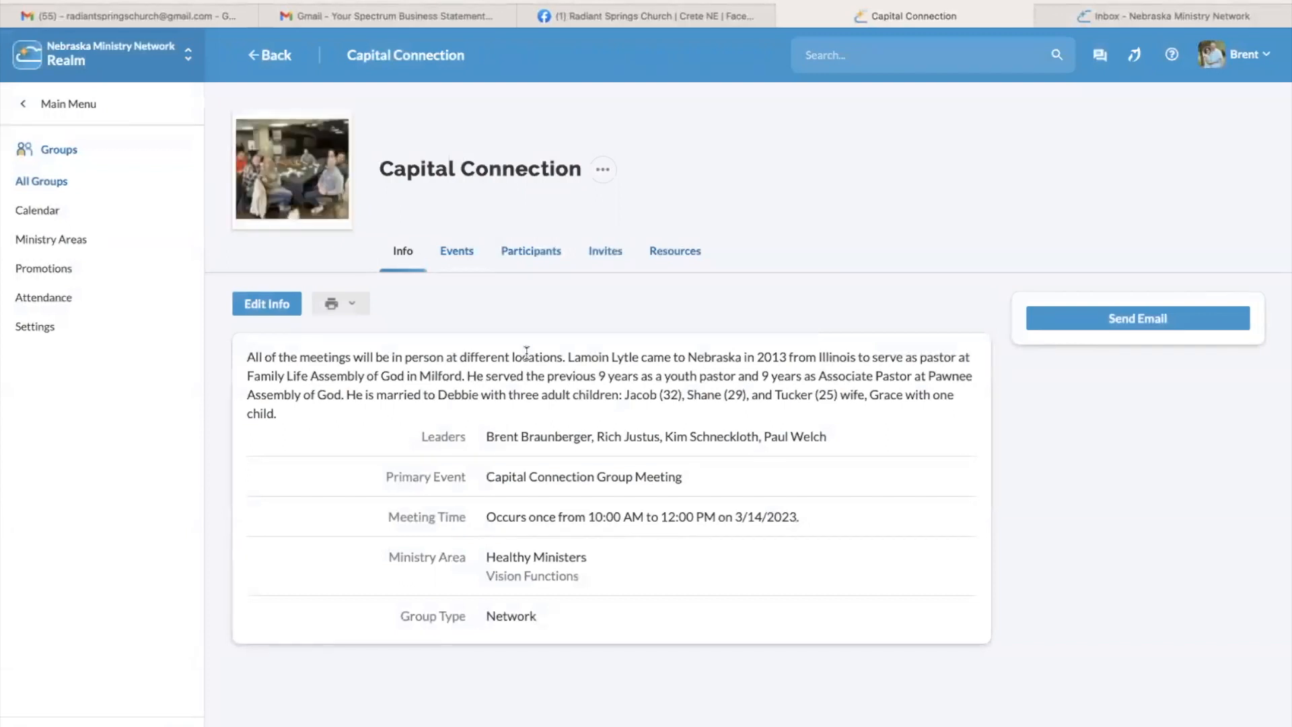
click(603, 170)
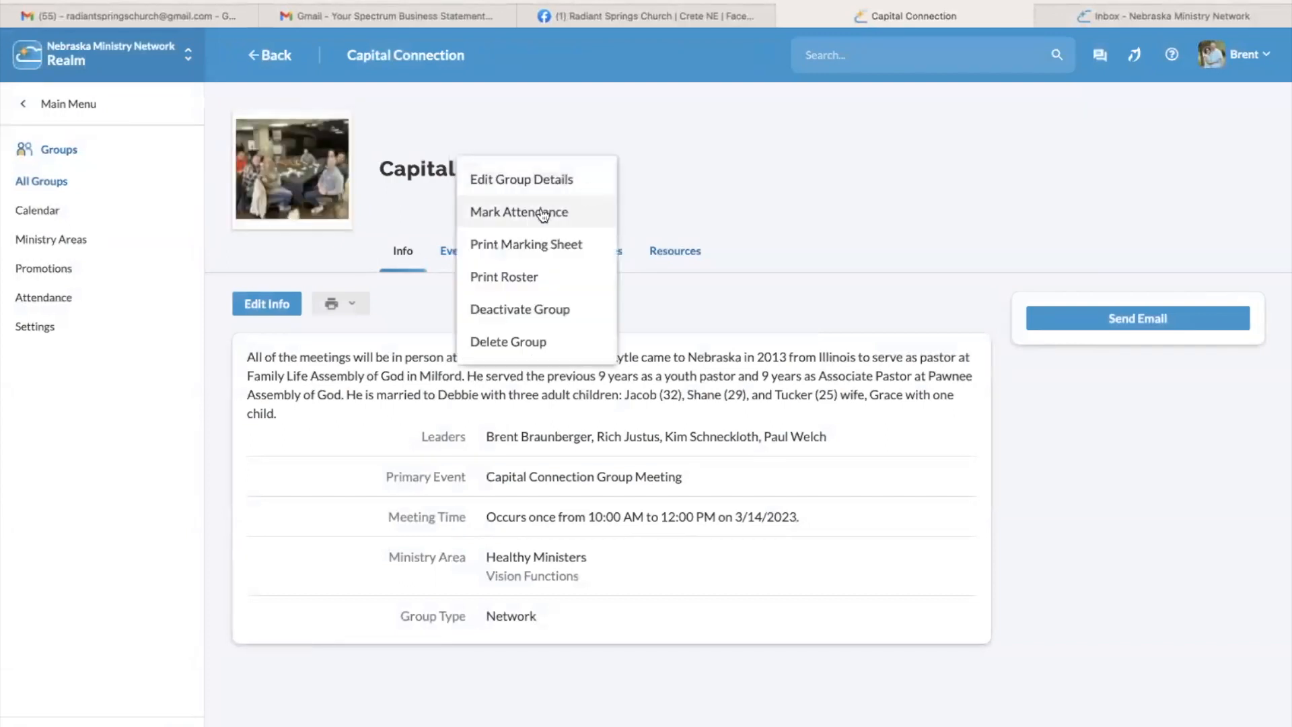
mouse_move(831, 272)
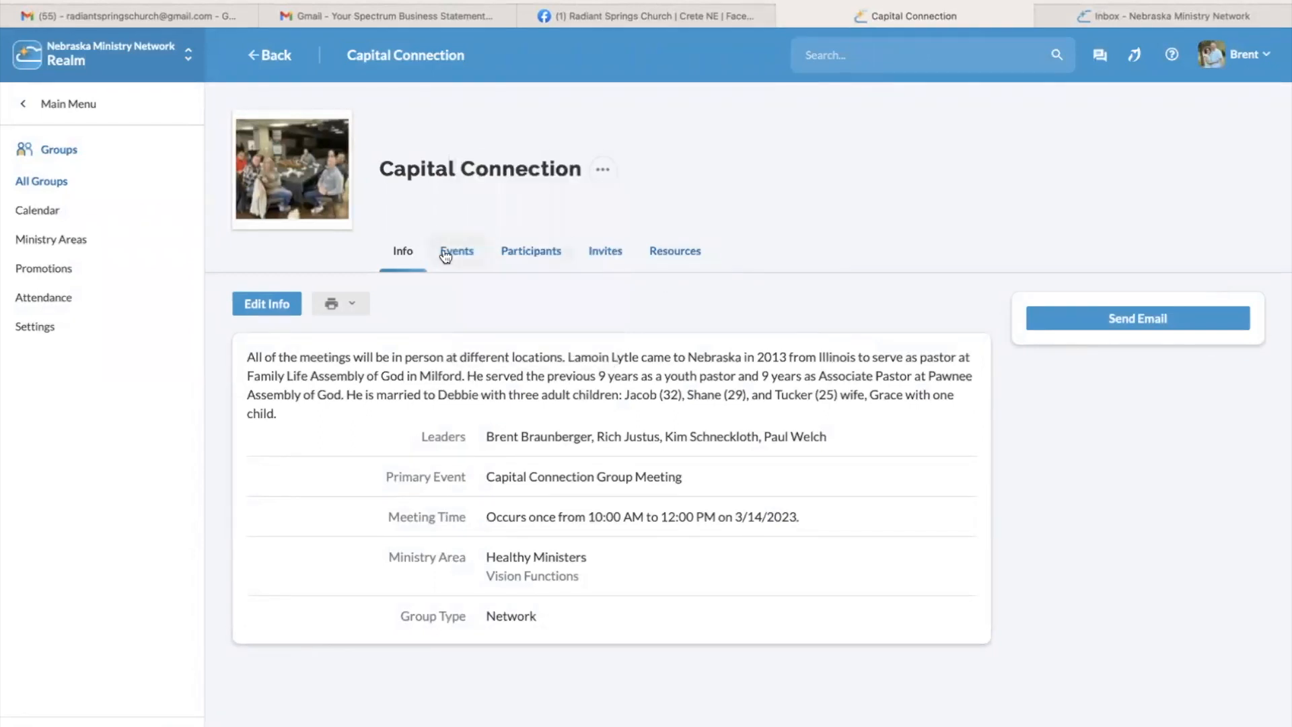
View Capital Connection's upcoming events, check the Oct 10 meeting's actions, then switch to Past Events.
click(456, 251)
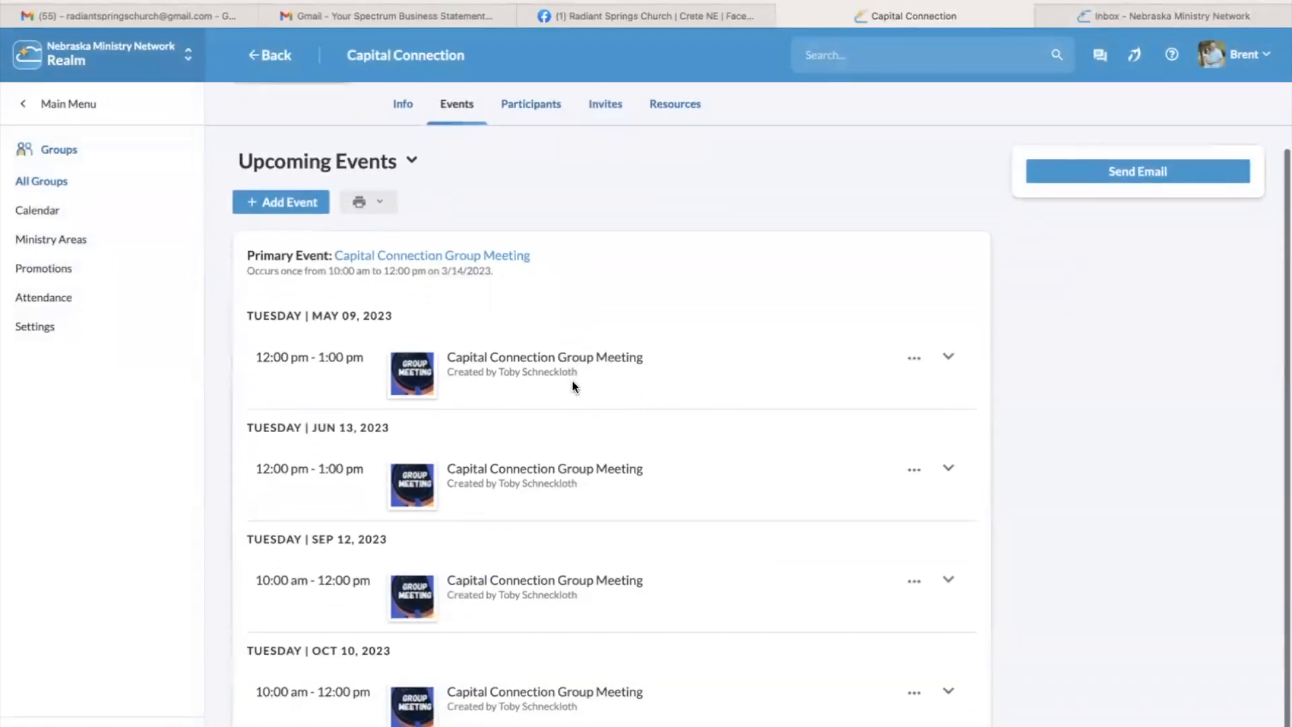
scroll(down, 3)
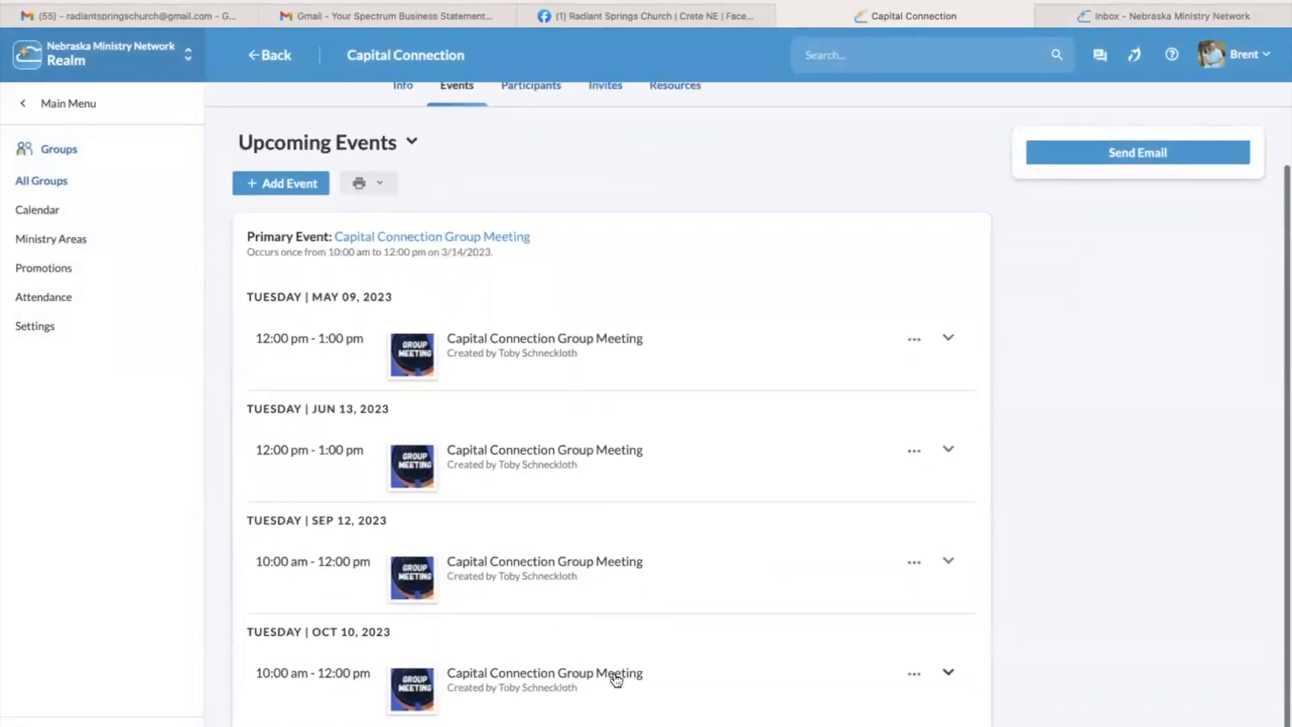
click(912, 673)
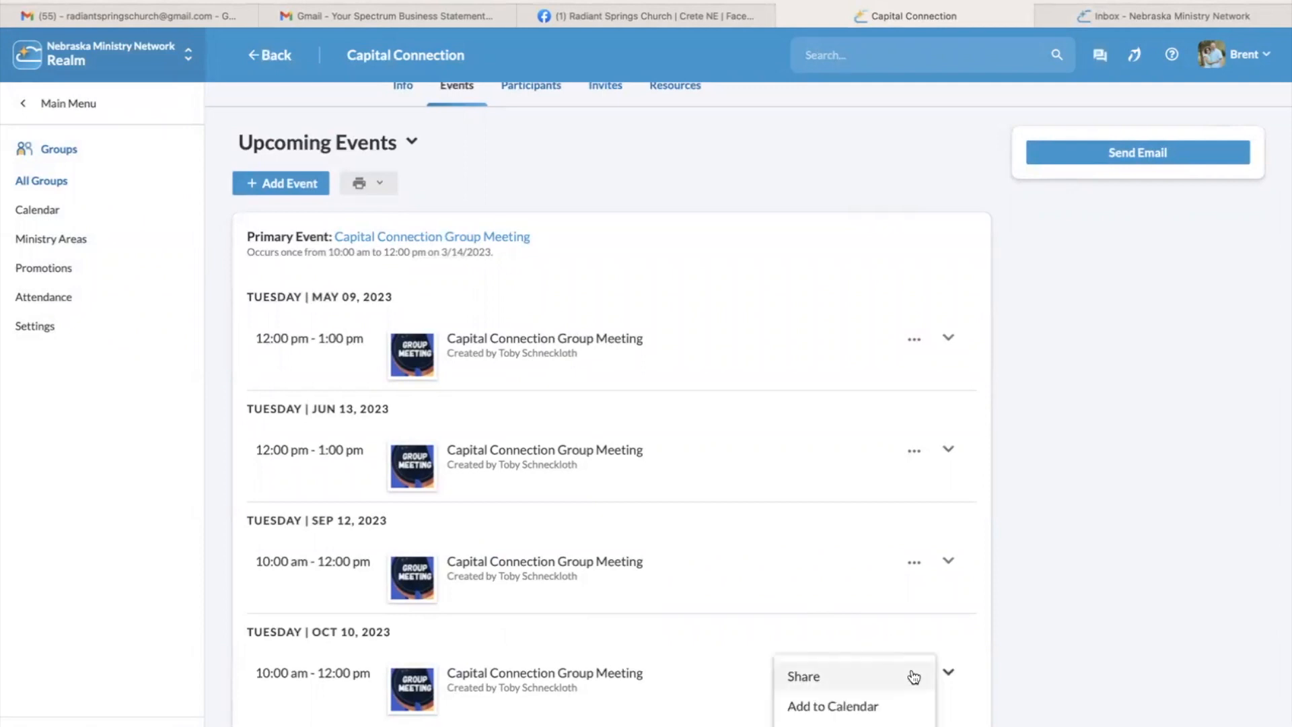
scroll(down, 3)
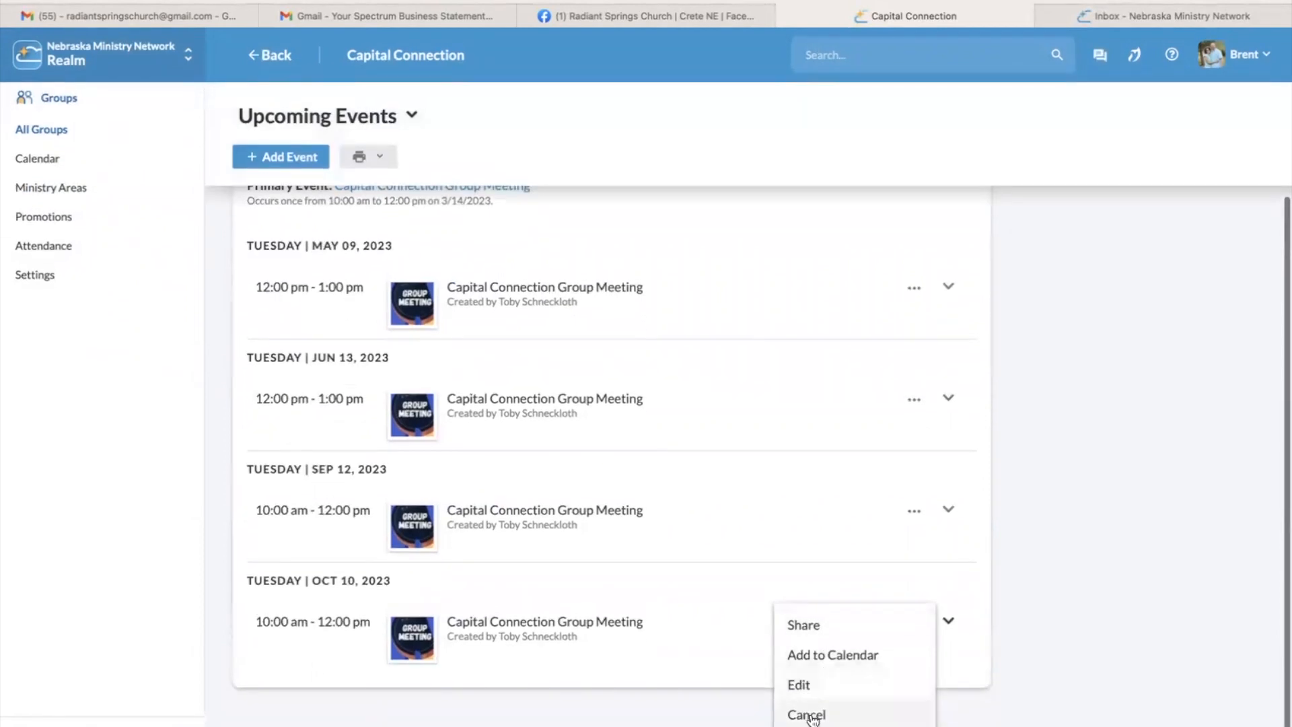
mouse_move(745, 617)
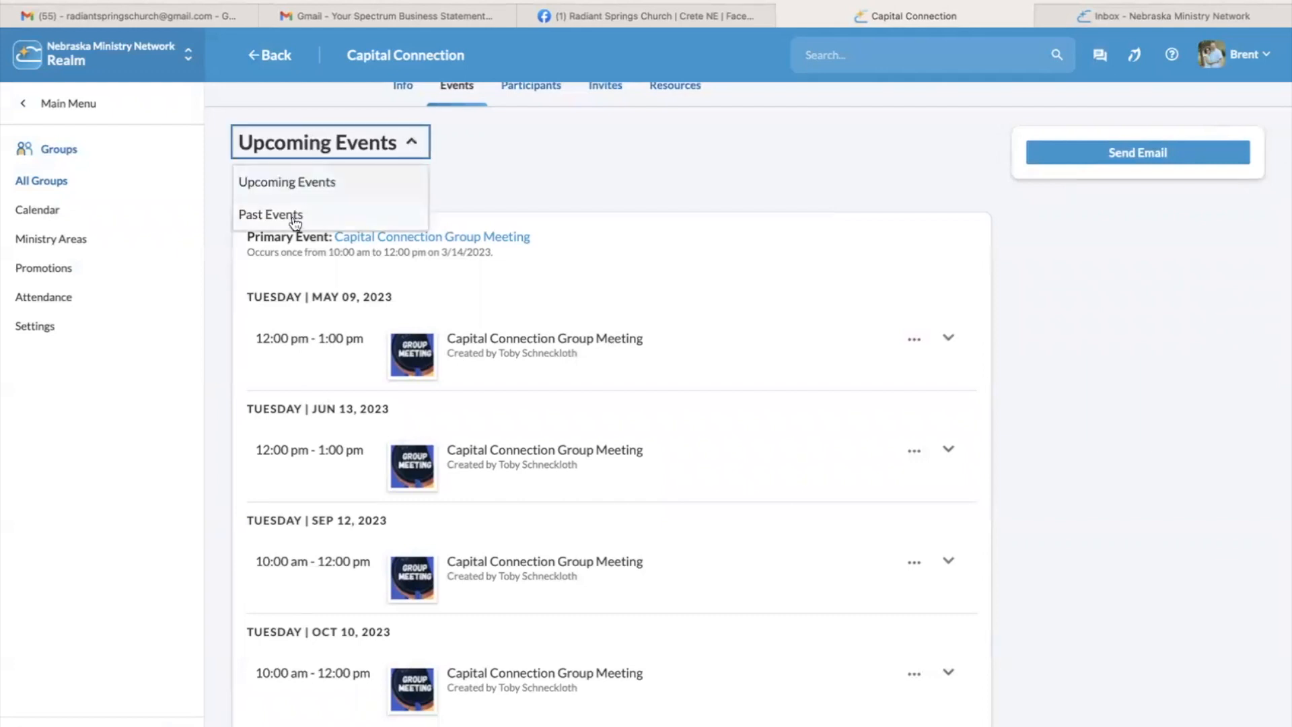
click(269, 214)
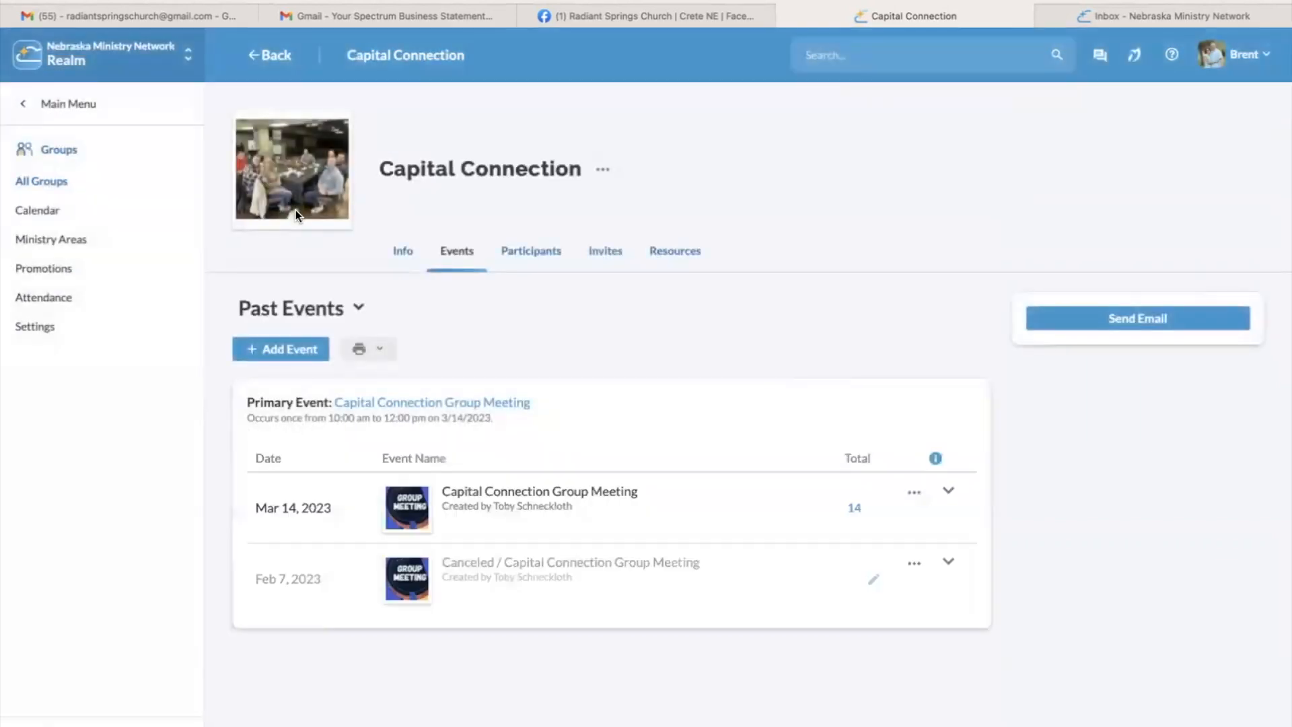
mouse_move(292, 365)
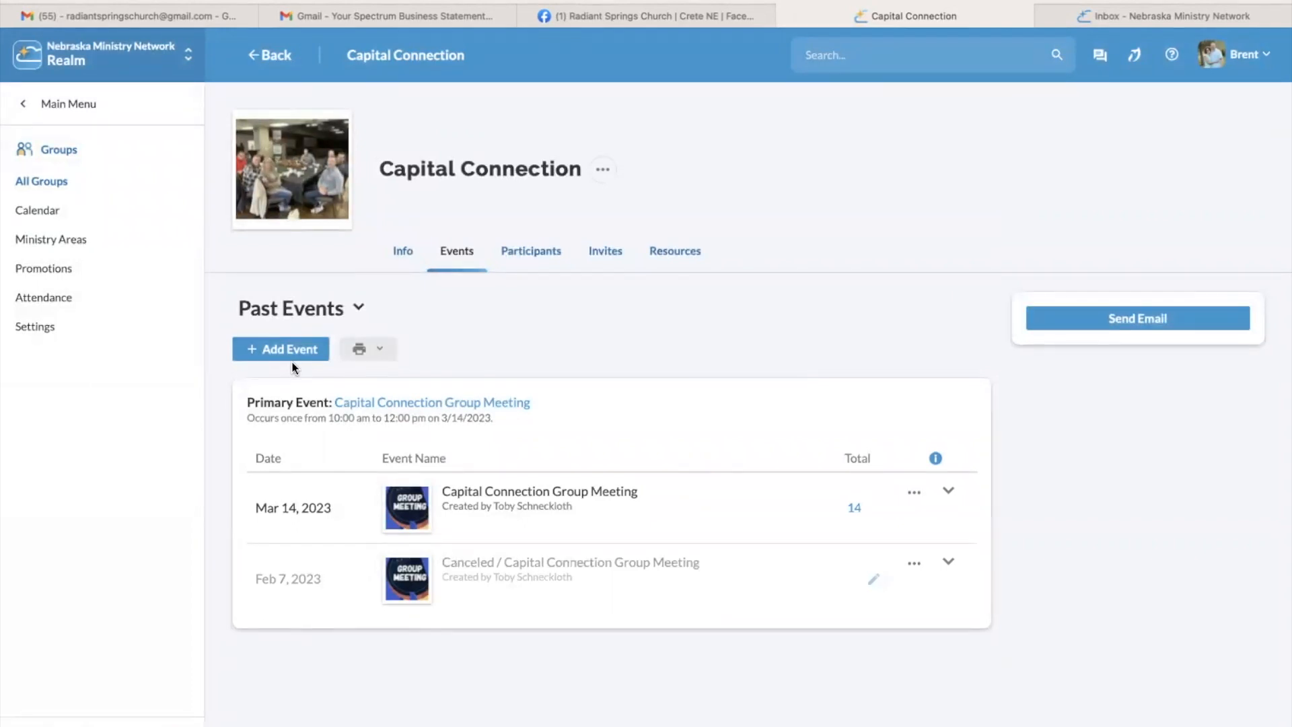
mouse_move(288, 339)
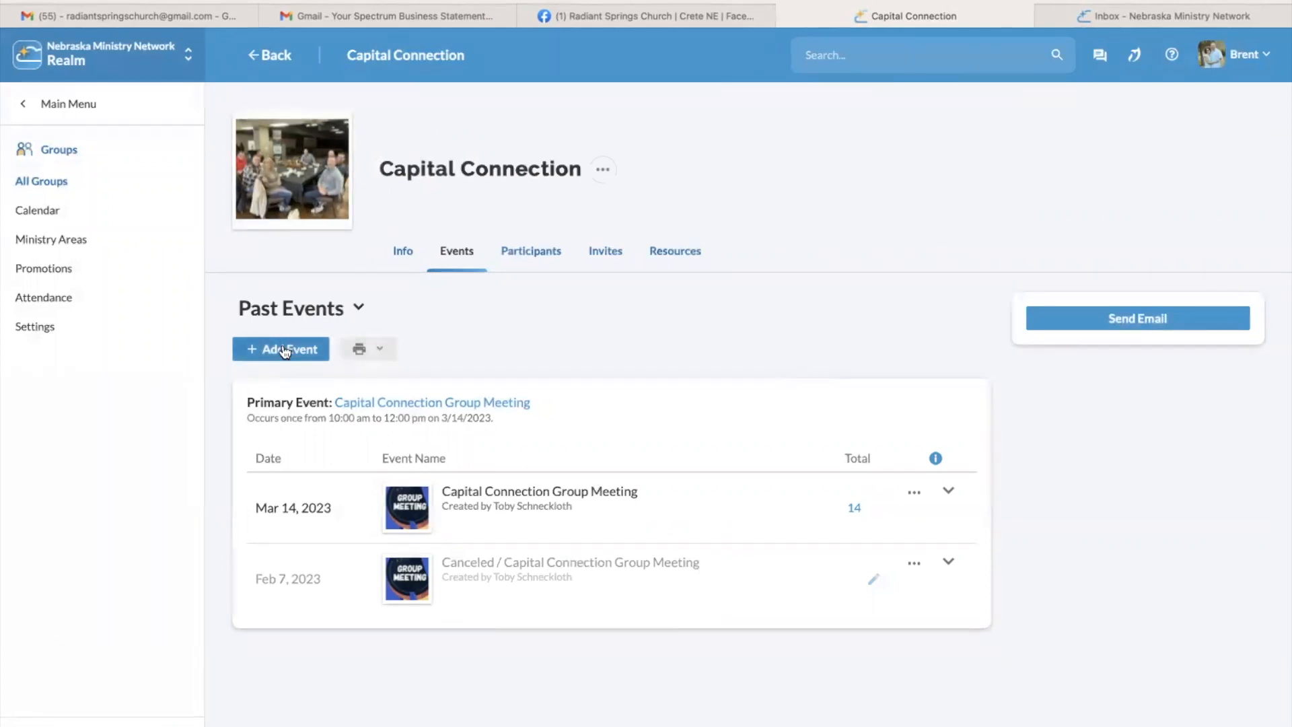
Start a new event, browse the start date calendar back to April 2023, then close it leaving fields empty.
click(281, 349)
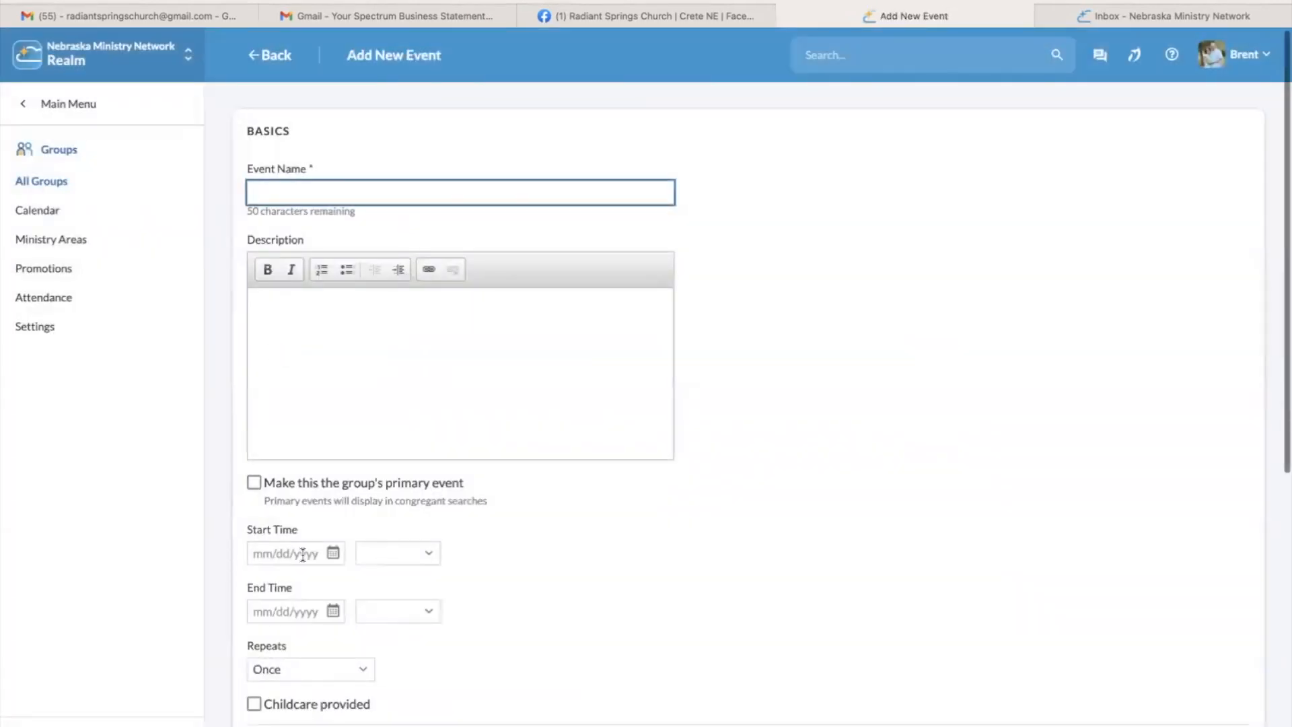
click(460, 193)
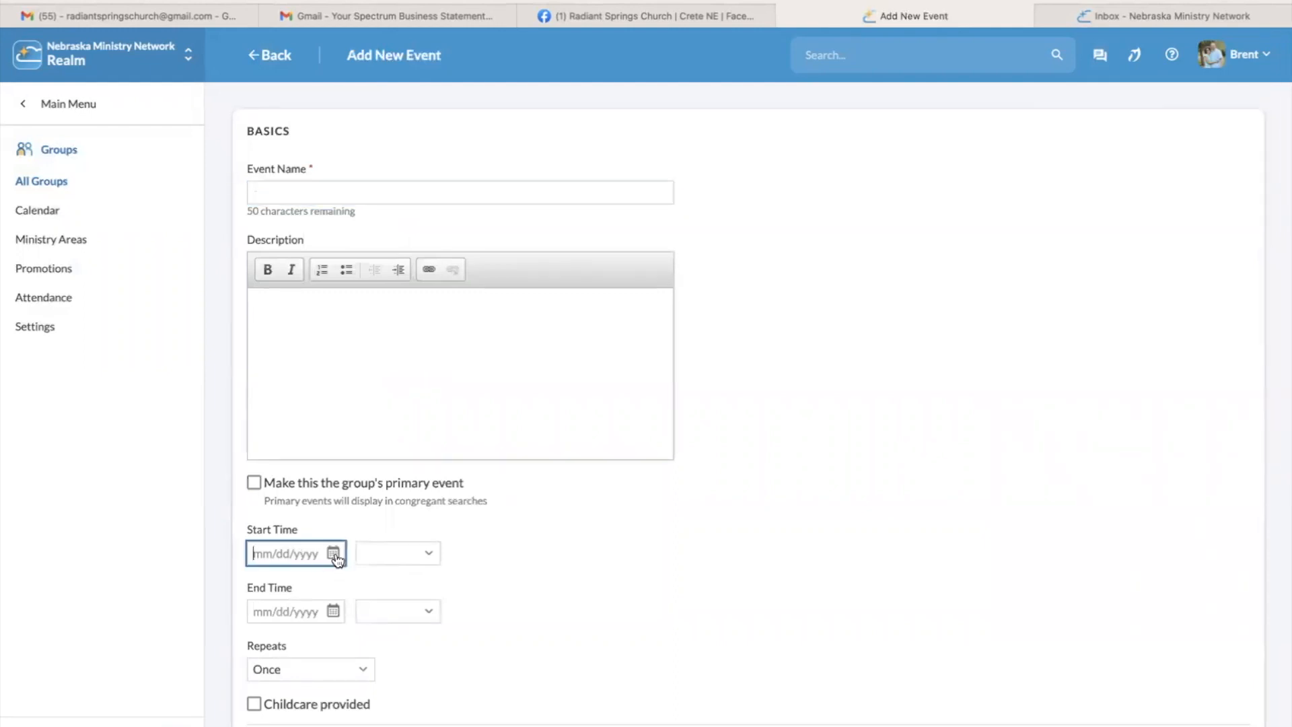
click(332, 554)
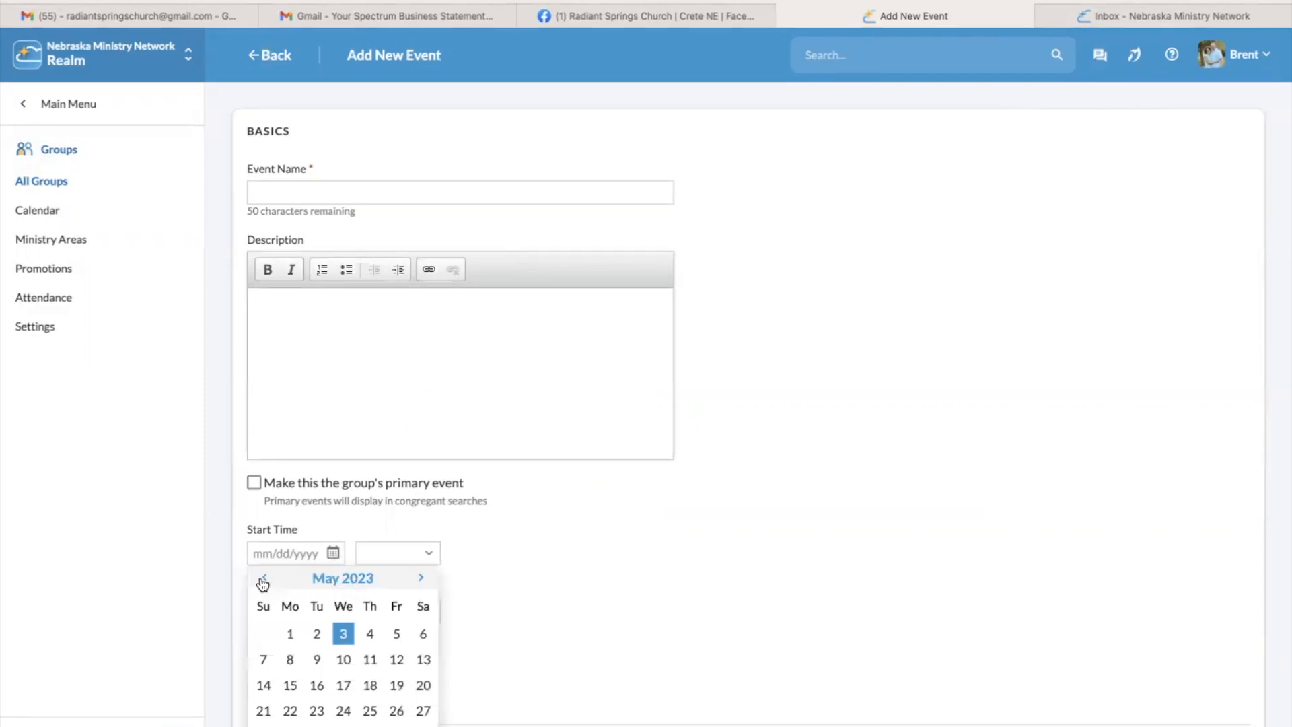
click(264, 577)
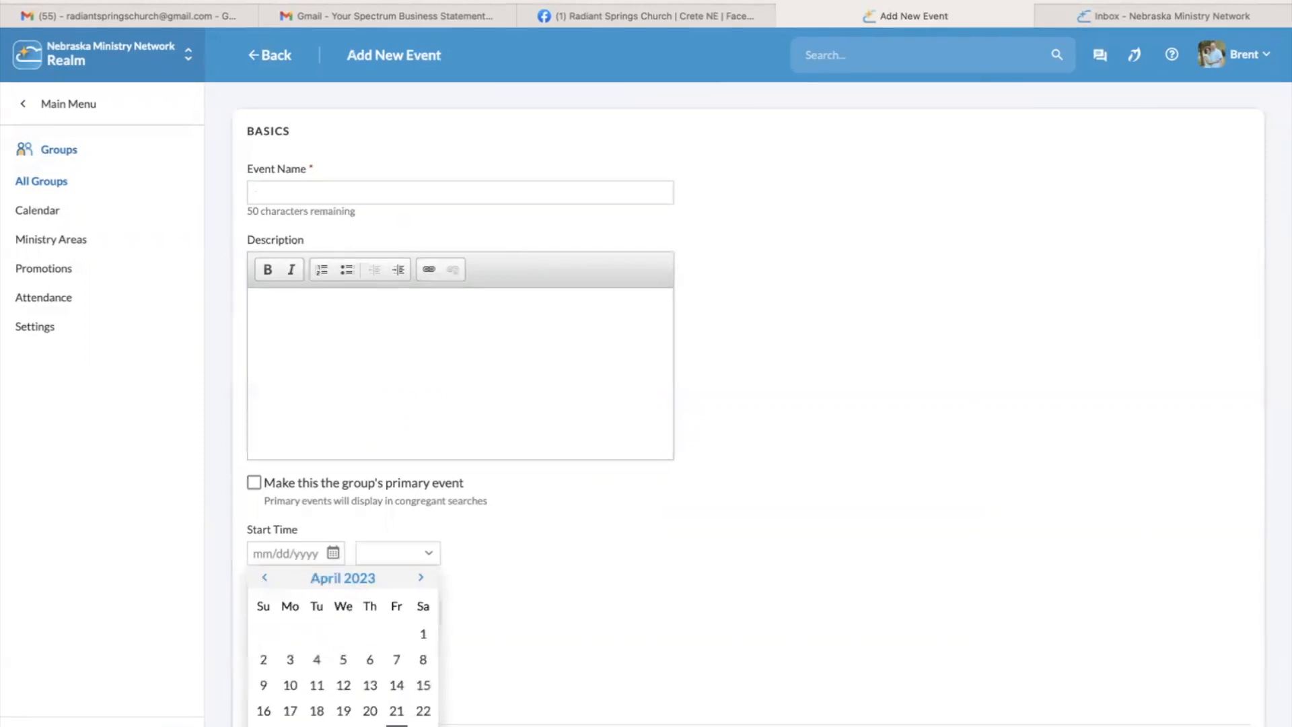
mouse_move(526, 658)
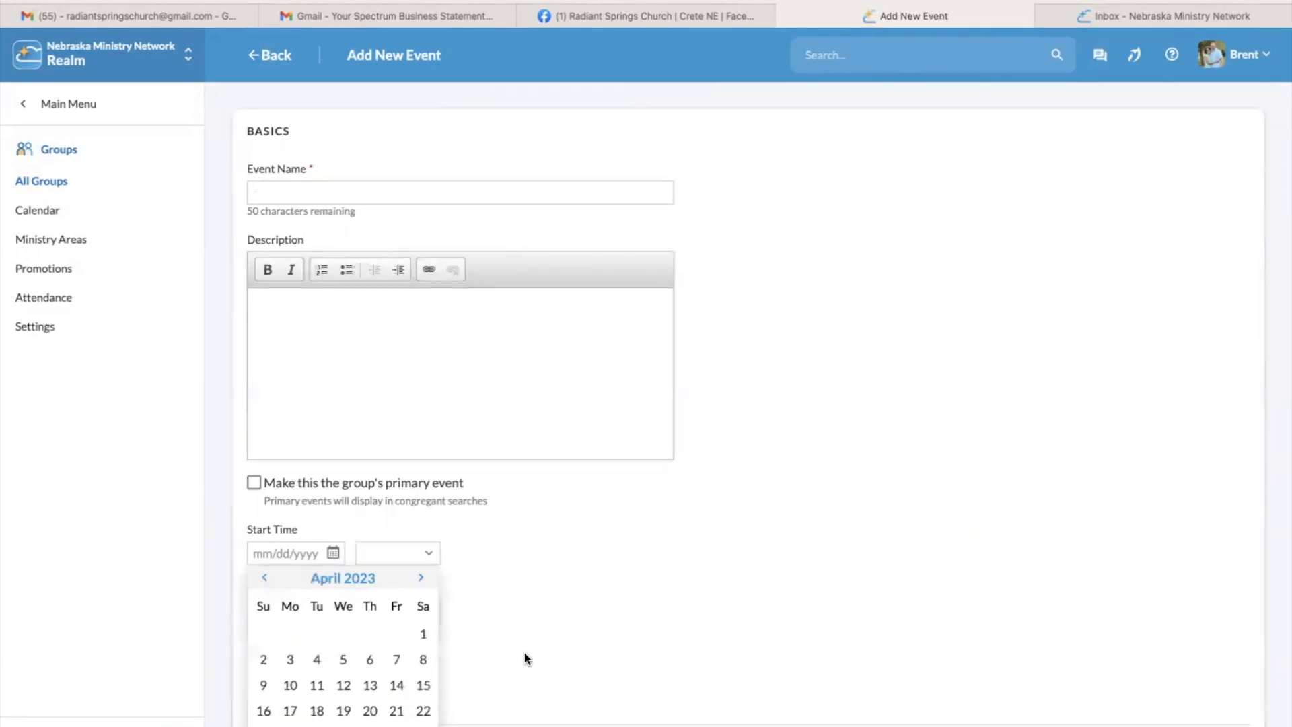
click(501, 415)
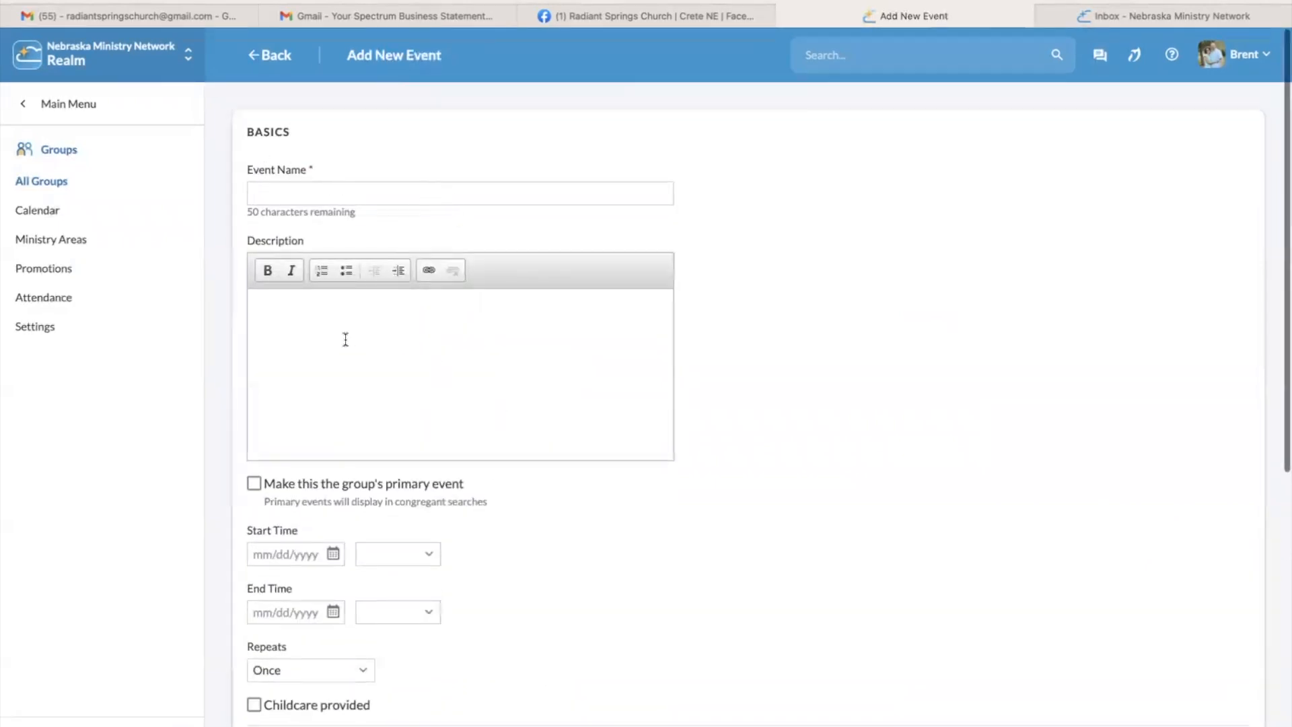
scroll(down, 3)
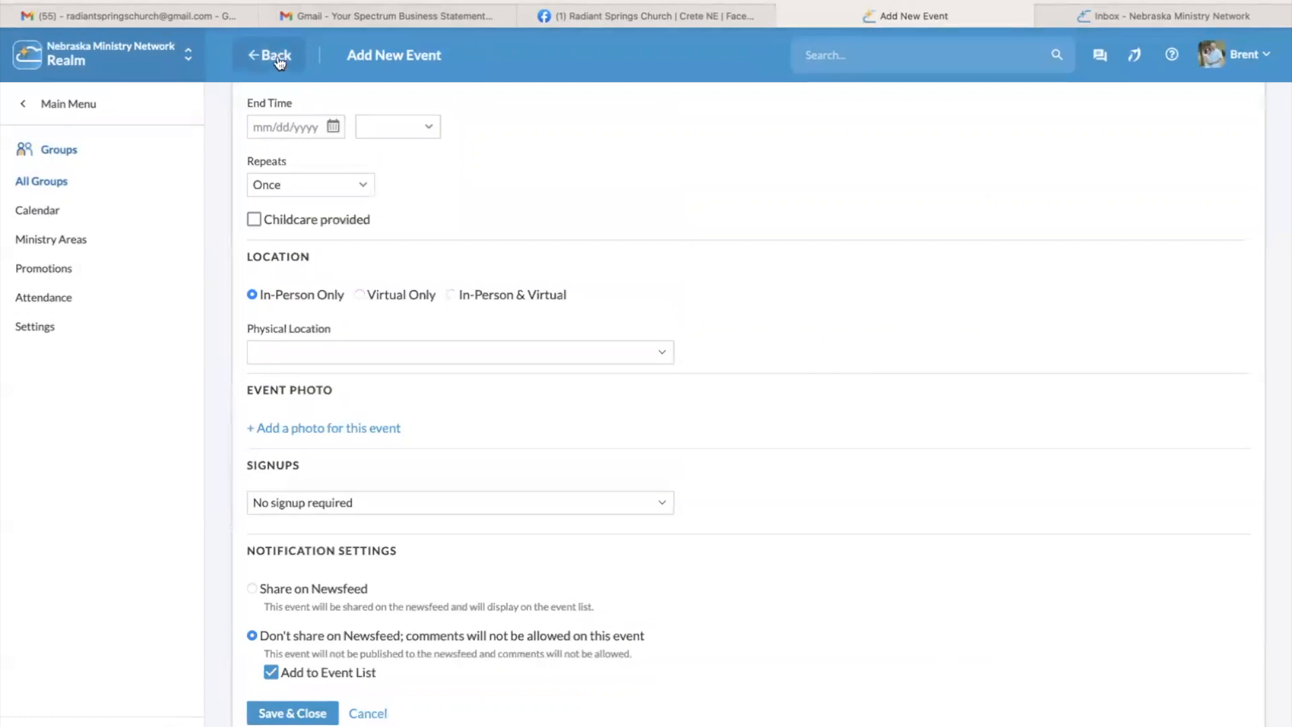
Leave the new event form unsaved and return to Capital Connection's Past Events.
click(269, 55)
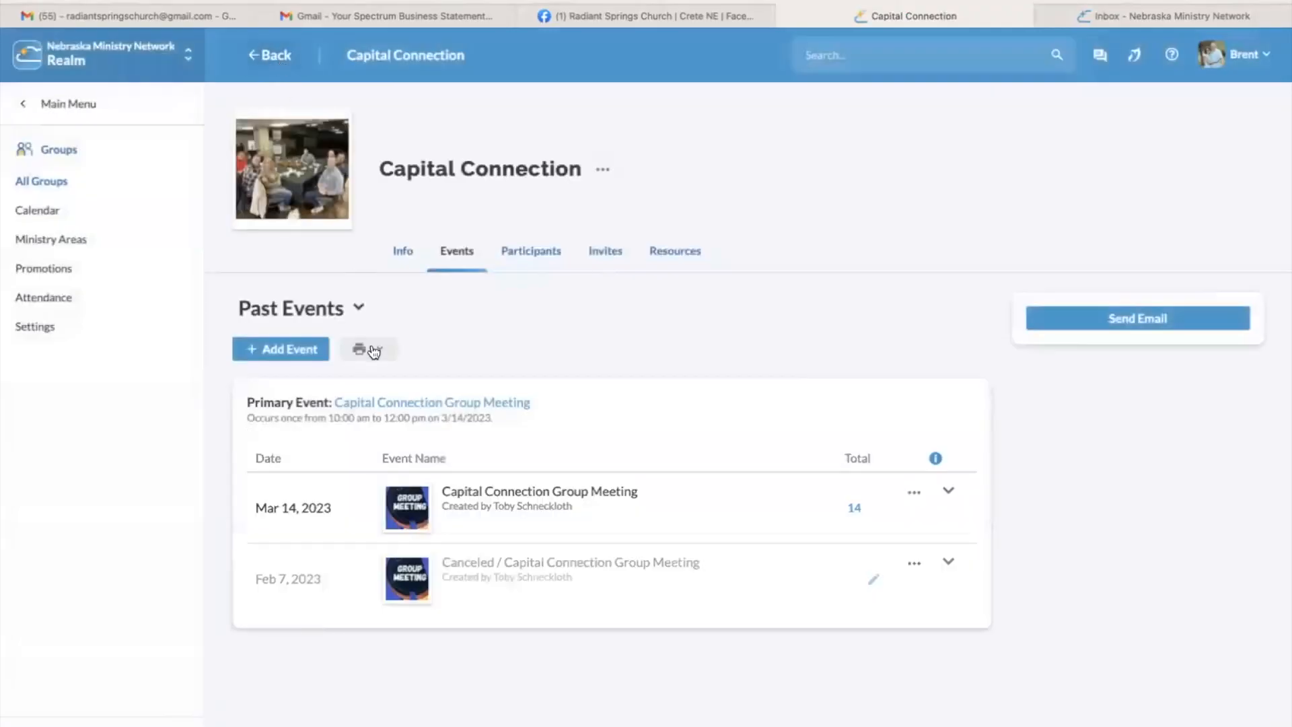
mouse_move(310, 369)
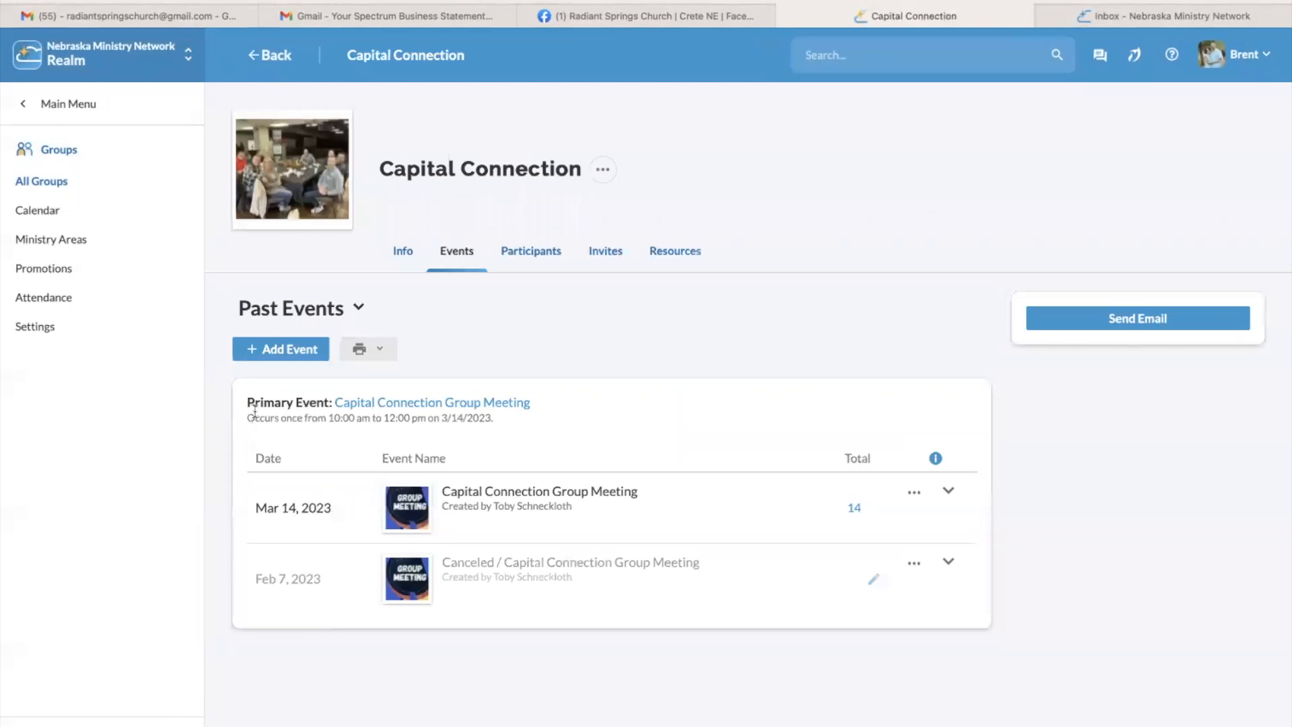
mouse_move(1048, 343)
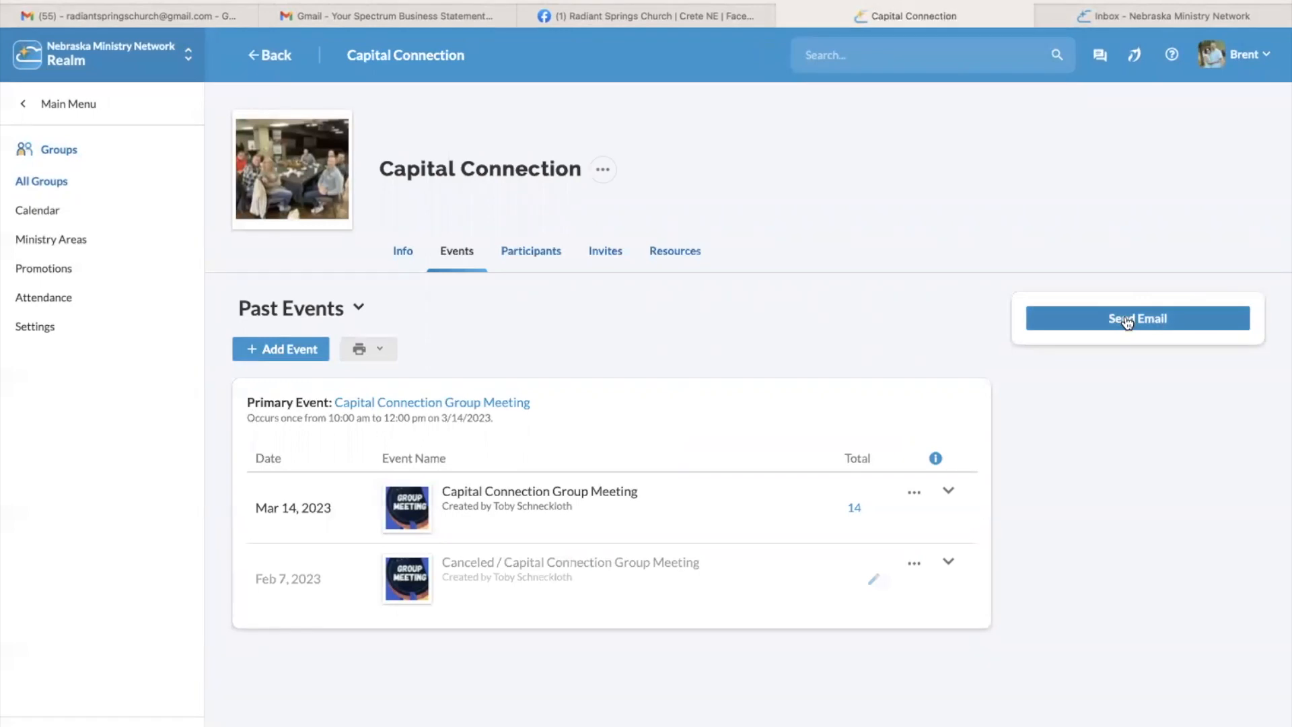
mouse_move(222, 49)
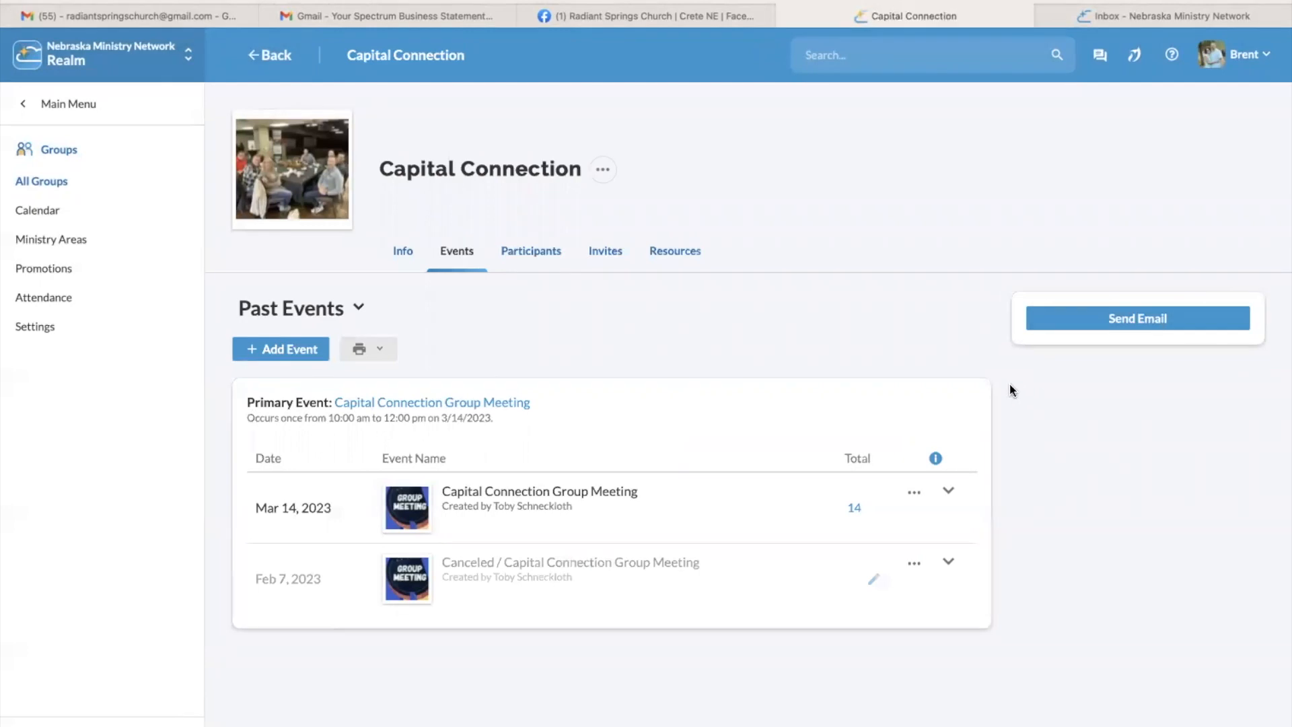
mouse_move(817, 366)
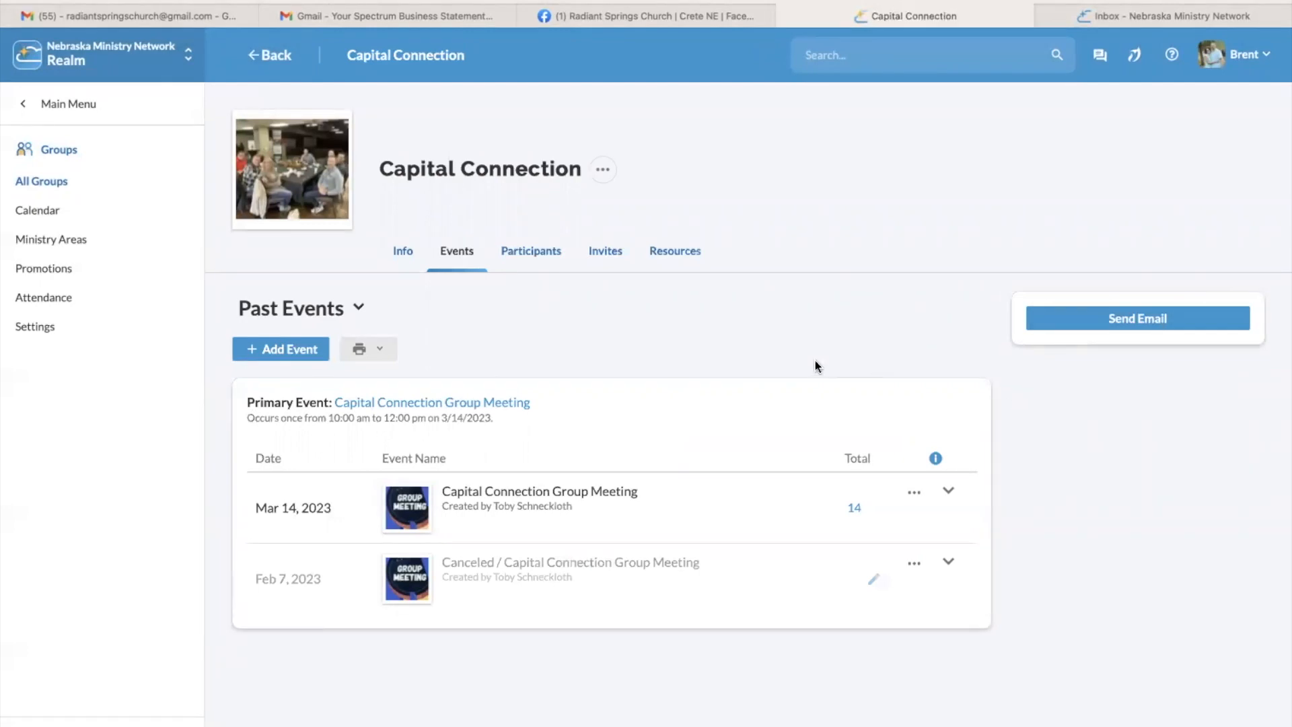